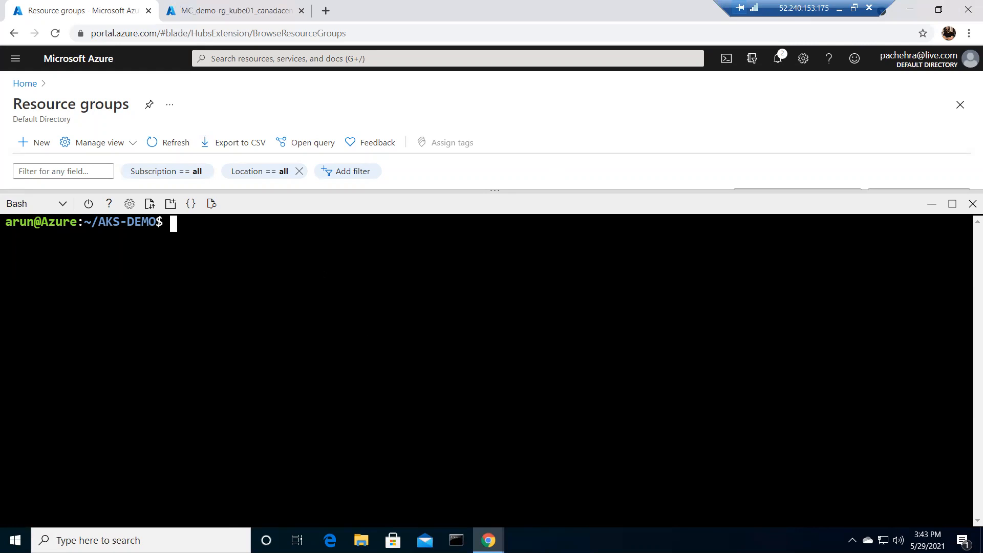
- Run kubectl get nodes to confirm the single AKS agent node is Ready
text(k)
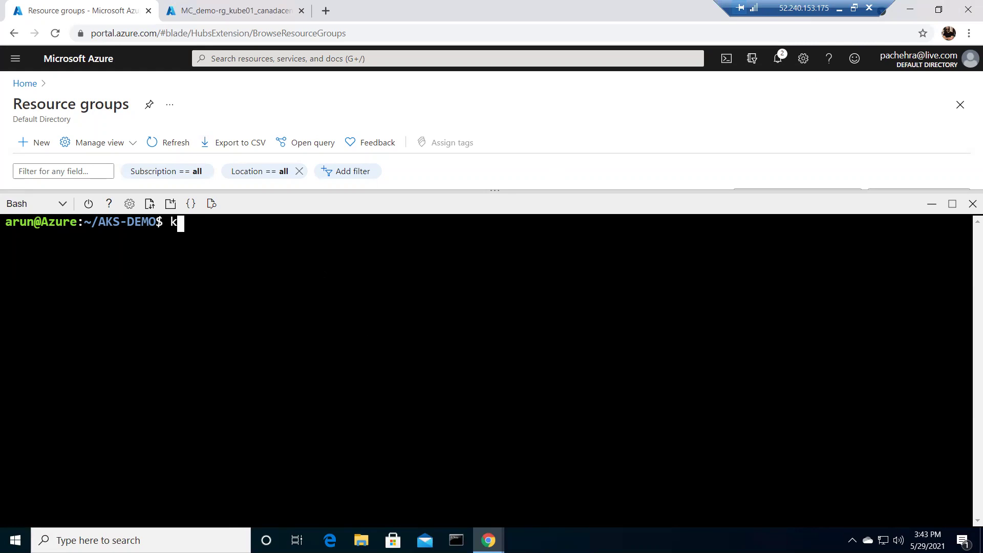
text(ubectl ge)
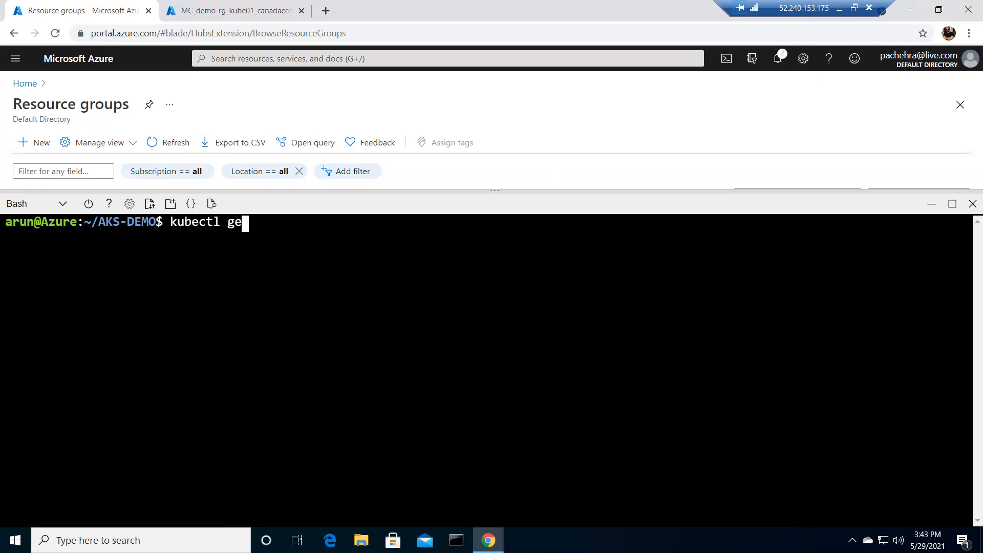
text(t nodes)
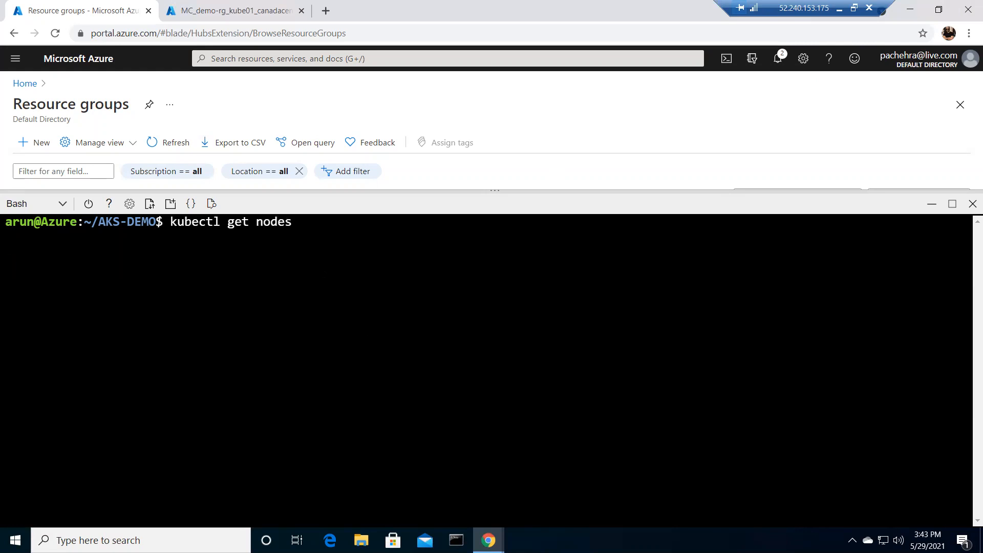
key(Return)
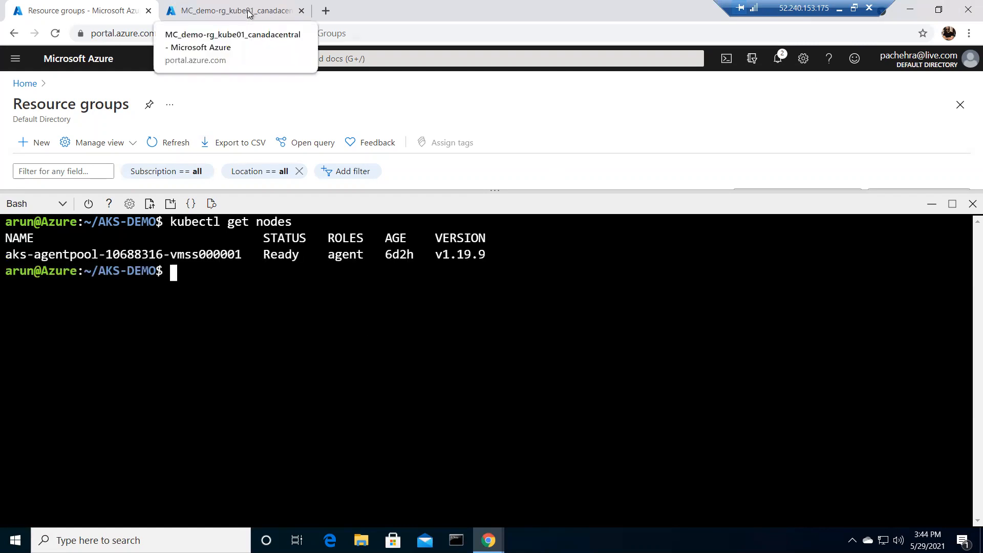
- Switch to the MC_demo-rg_kube01_canadacentral tab and review its eight resources
click(235, 10)
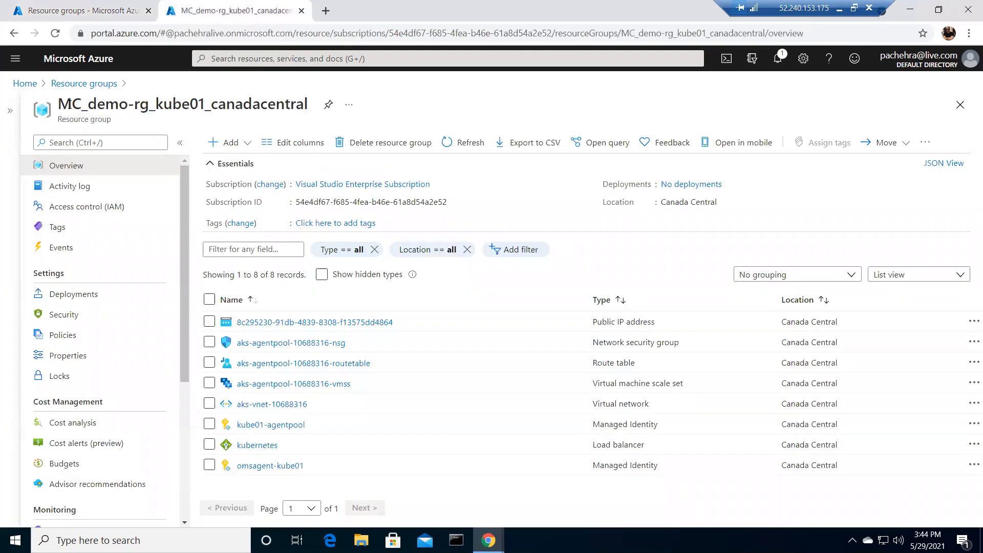
mouse_move(652, 418)
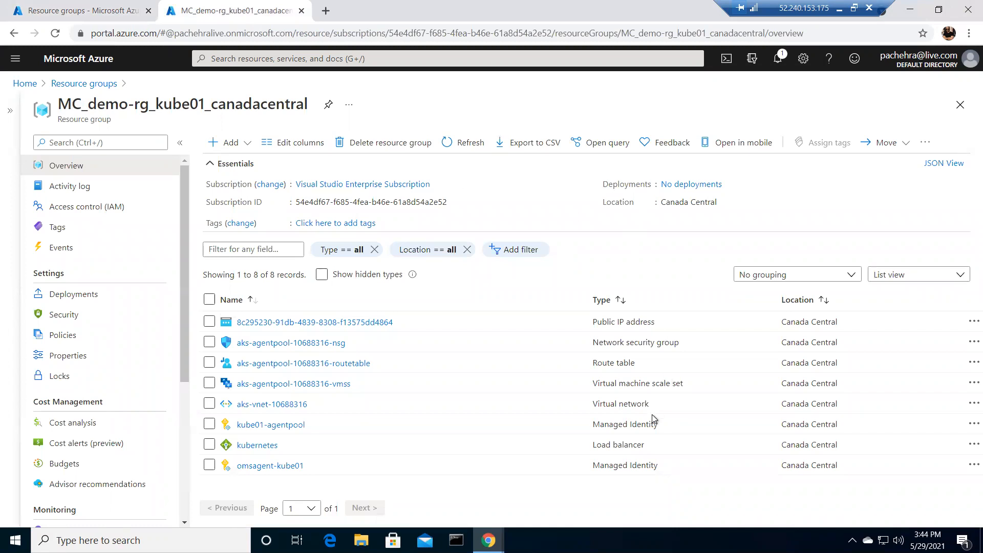
mouse_move(270, 424)
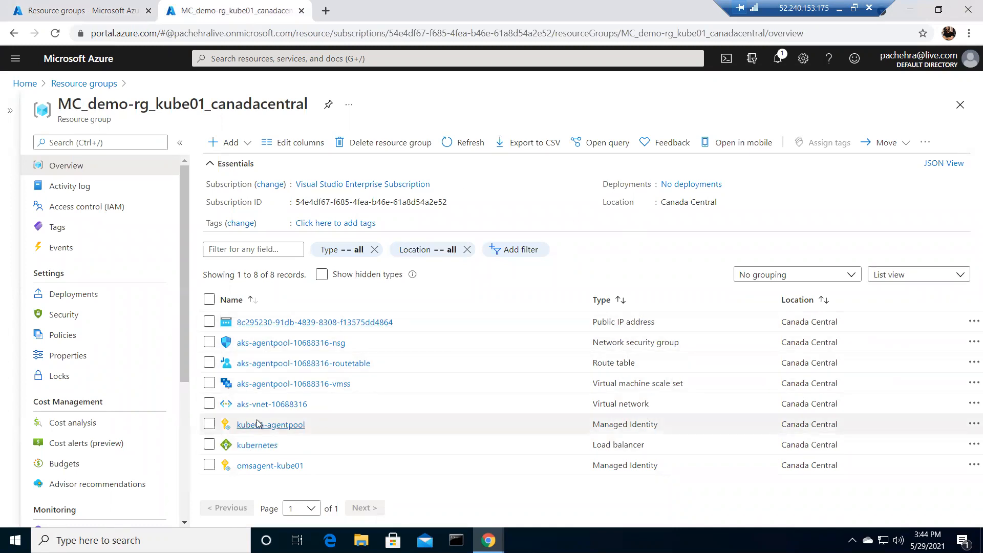
mouse_move(373, 387)
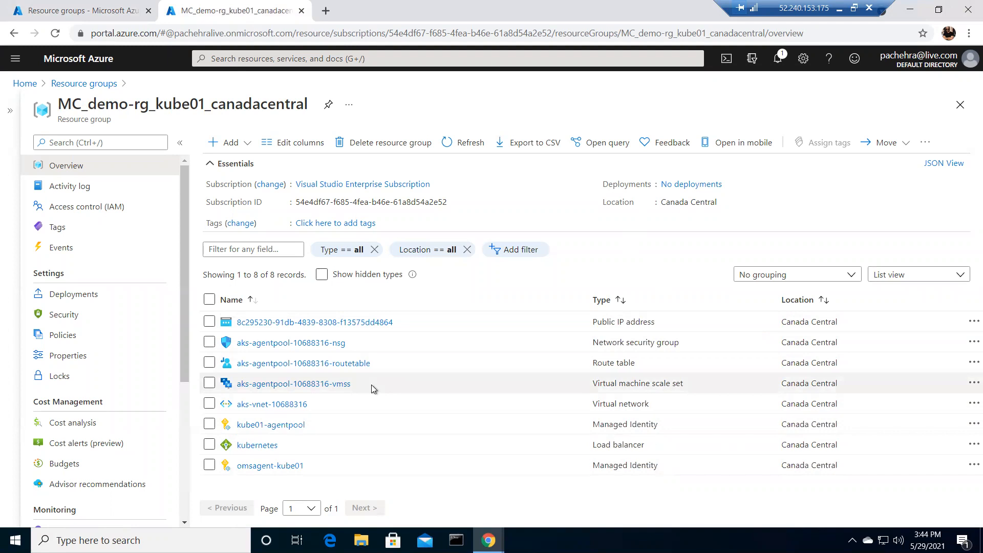
mouse_move(685, 451)
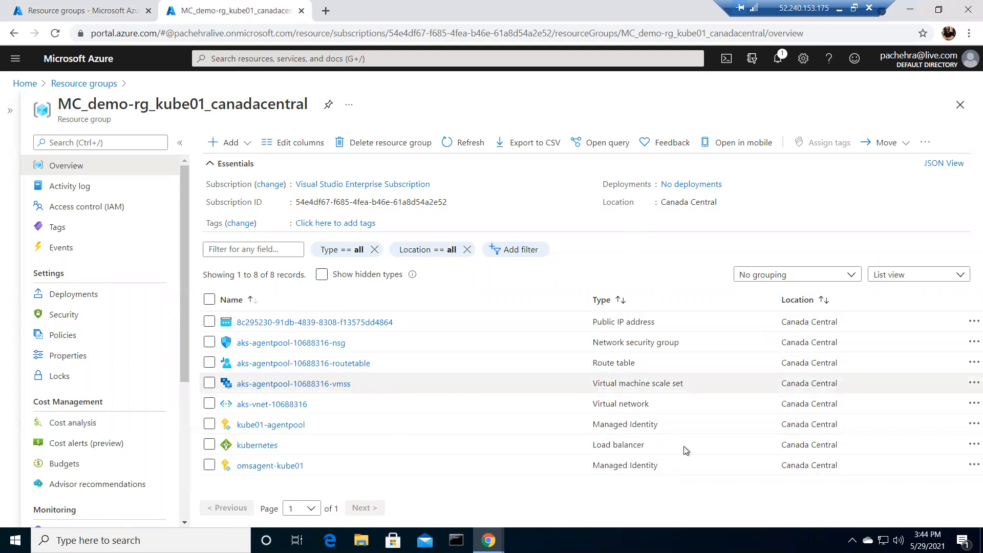
mouse_move(501, 389)
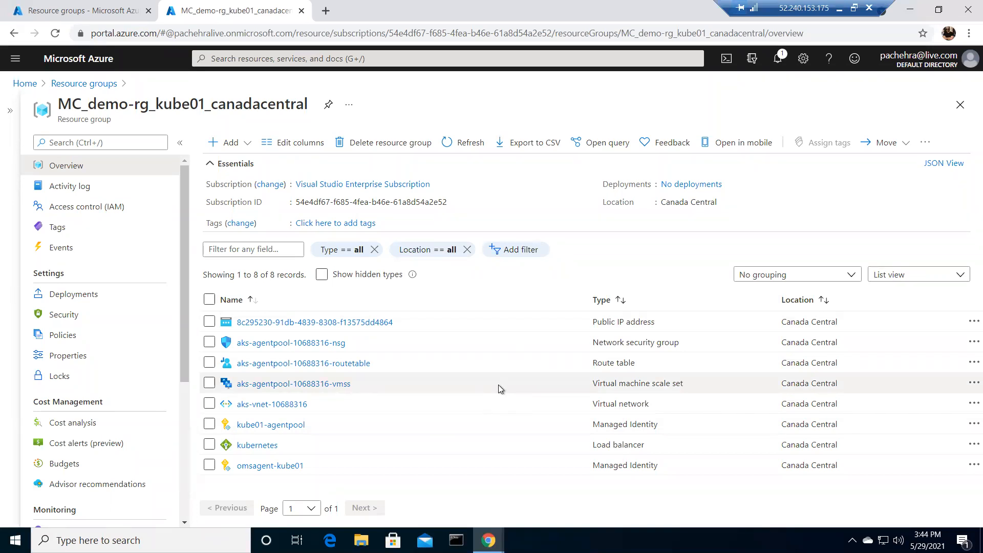
mouse_move(459, 392)
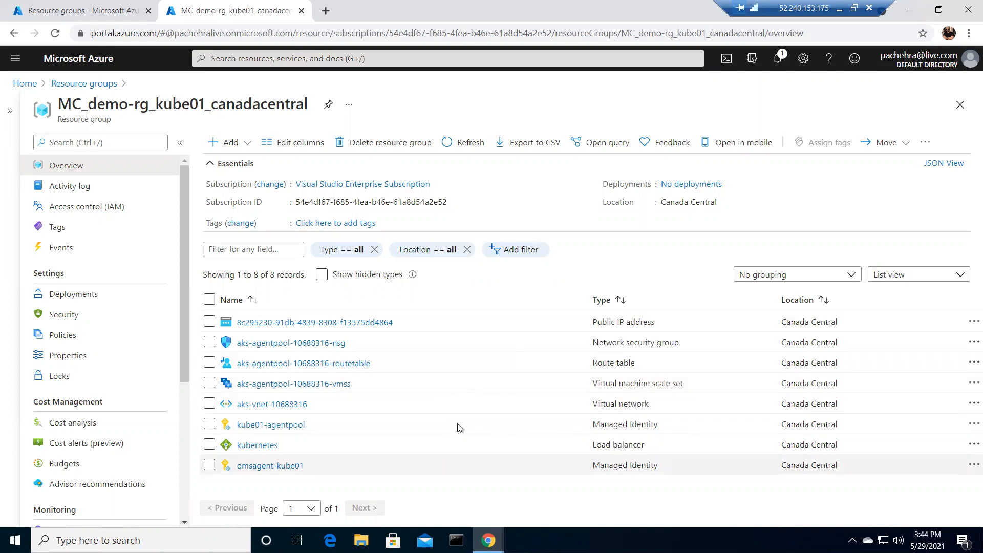
mouse_move(651, 436)
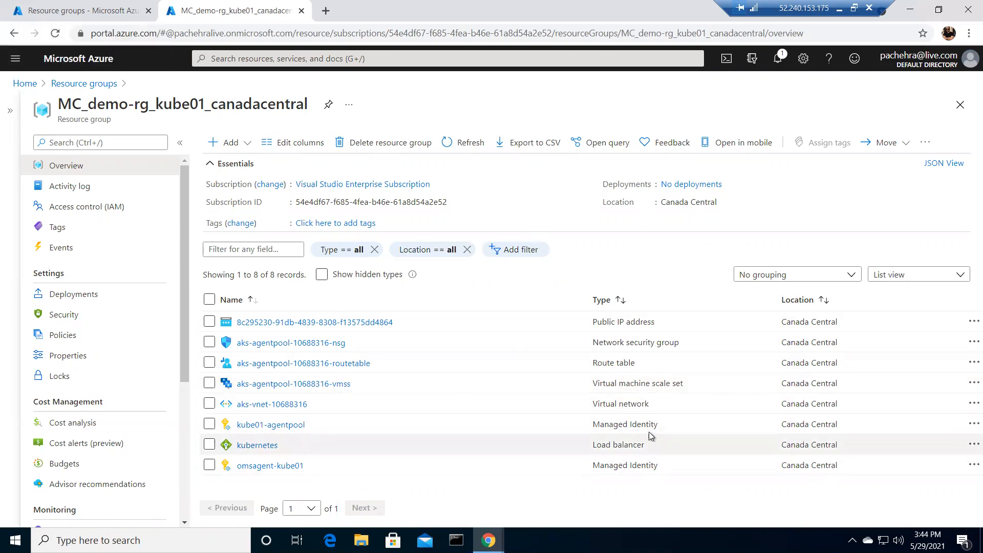
mouse_move(437, 183)
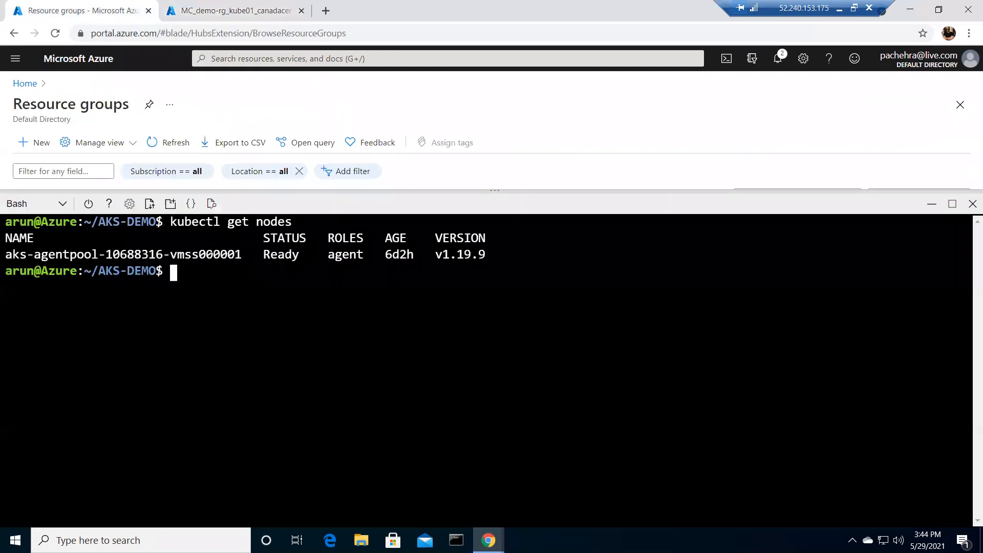
mouse_move(169, 203)
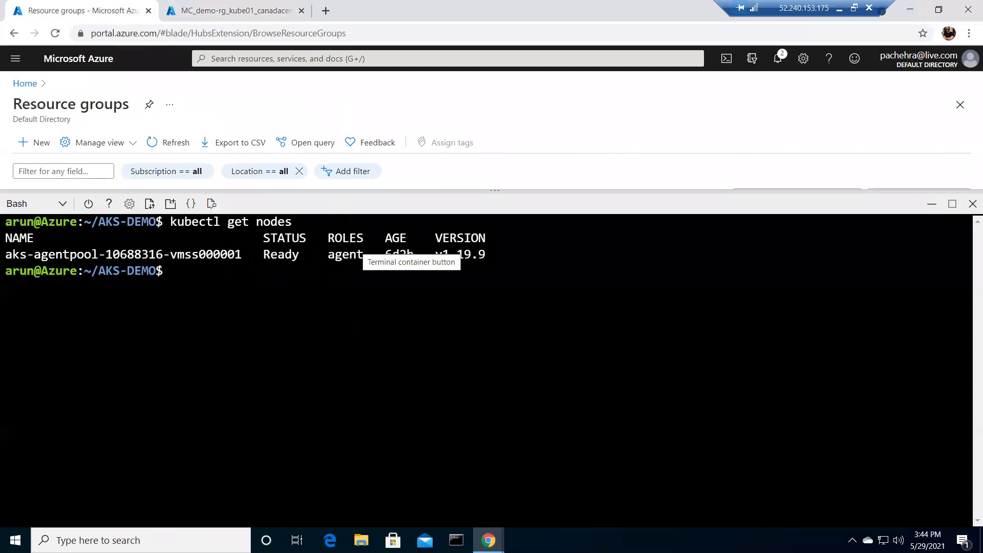
- Run kubectl get sc to list azurefile, azurefile-premium, default and managed-premium classes
text(k)
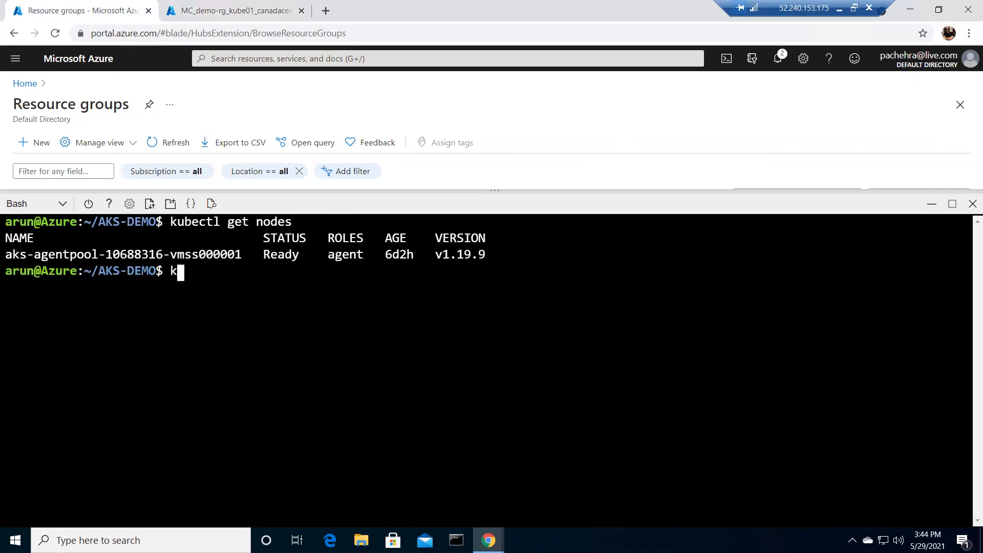
text(ubectl ge)
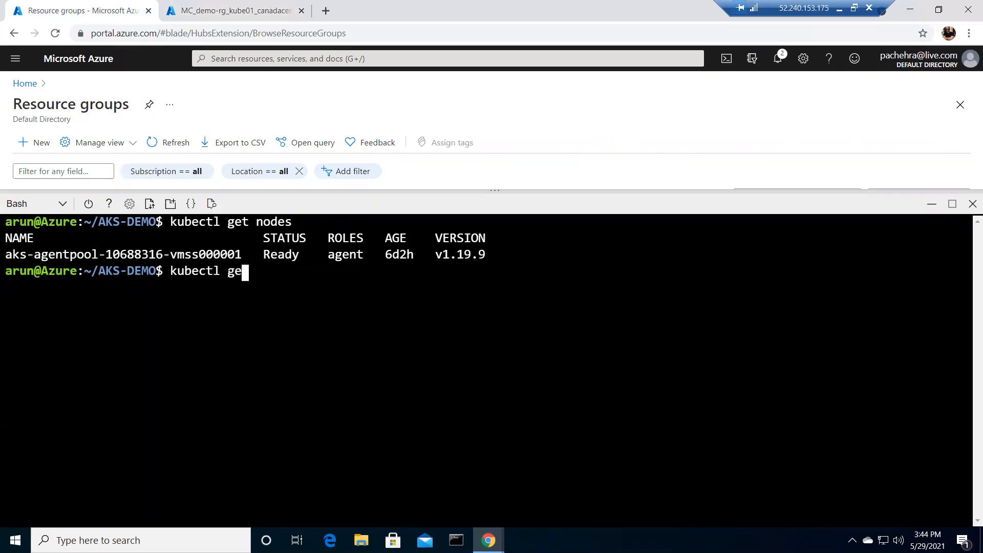
key(Return)
text(kunect)
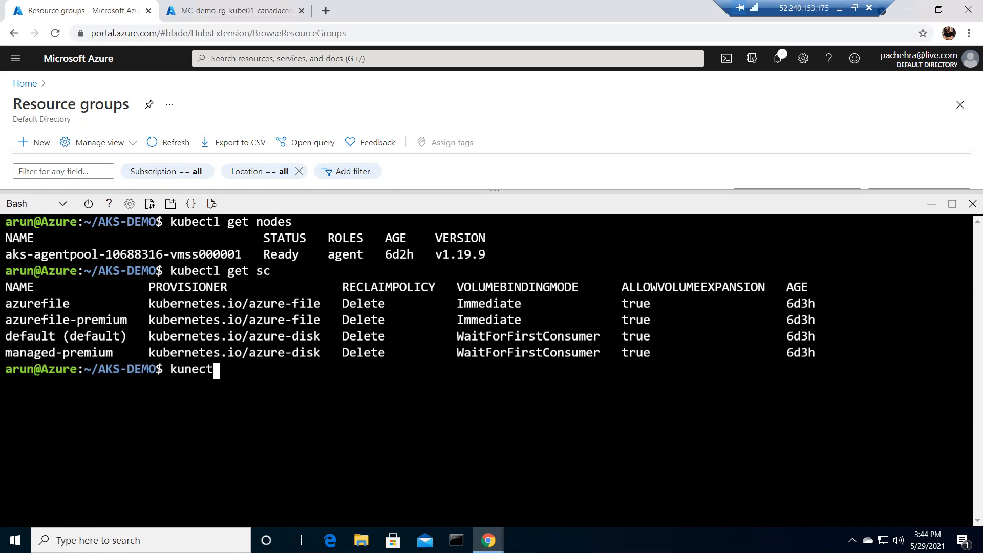
- Describe the default storage class, showing azure-disk provisioner, StandardSSD_LRS and Delete reclaim policy
text(descri)
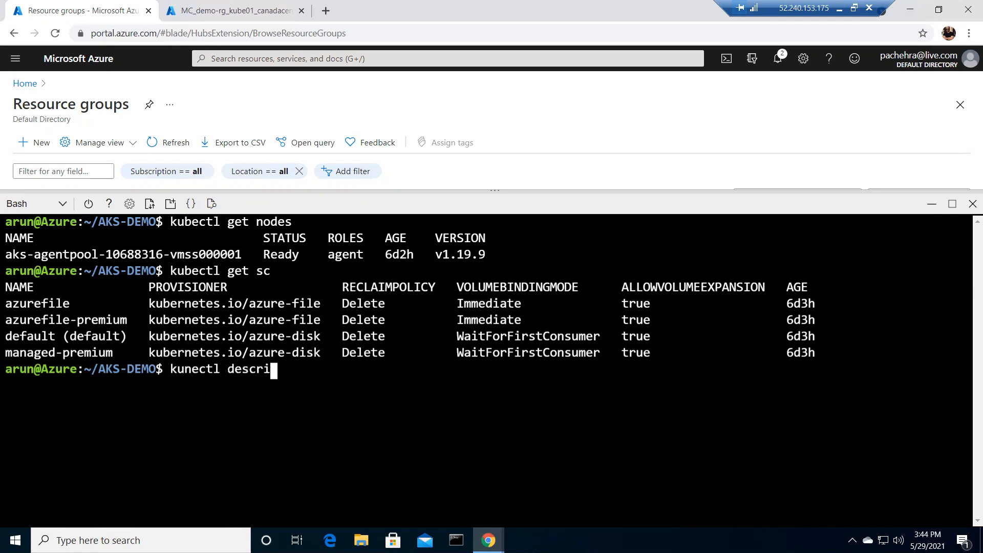
text(be sc de)
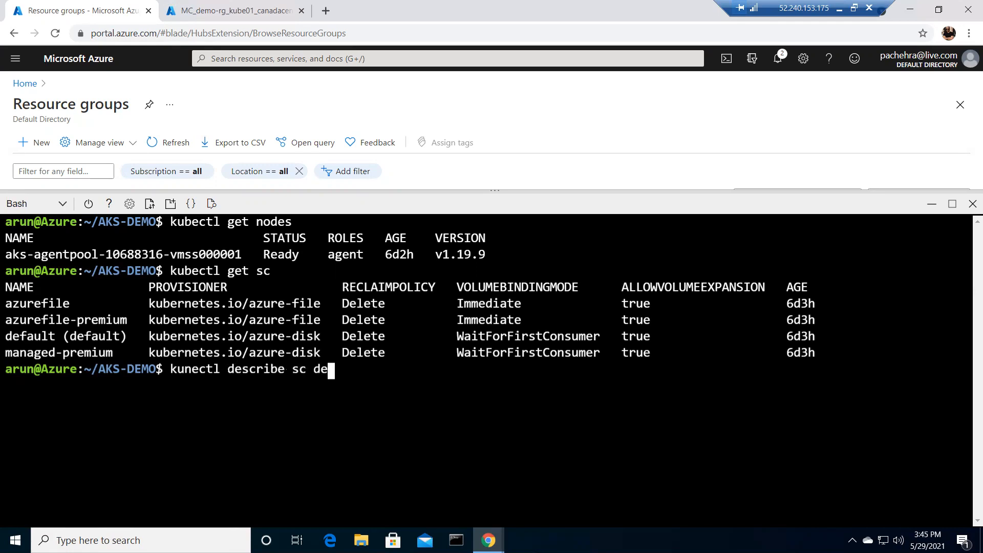
text(fault)
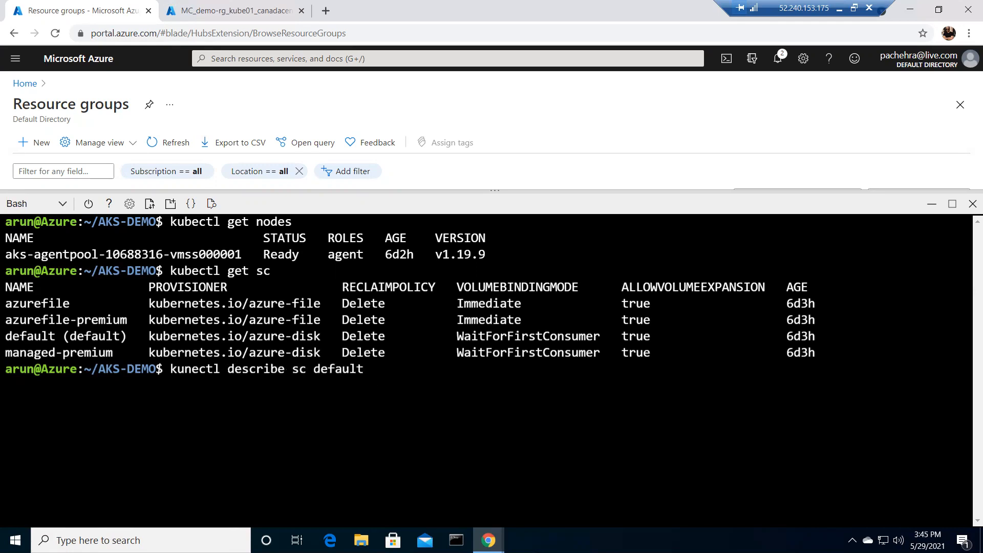
key(Return)
text(kubectl describe sc default)
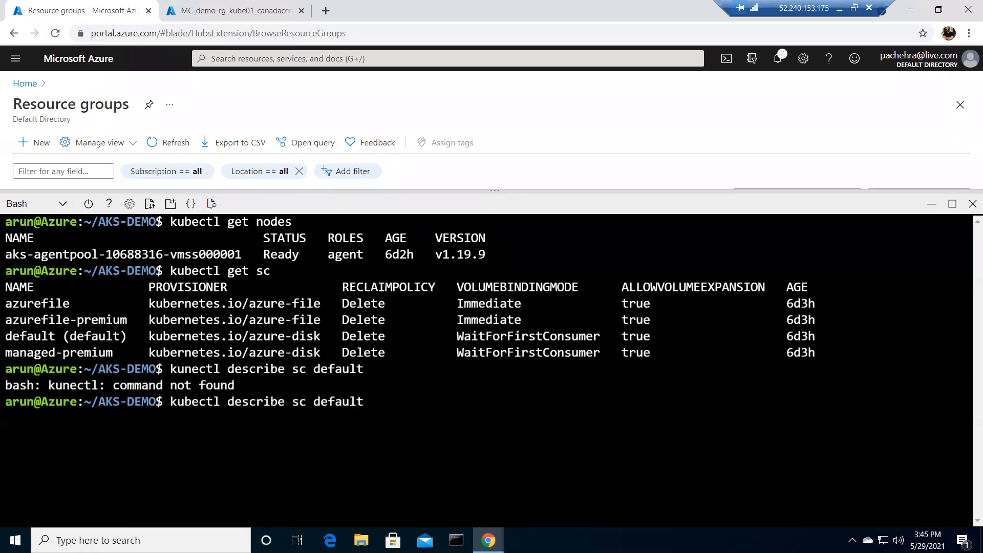
key(Return)
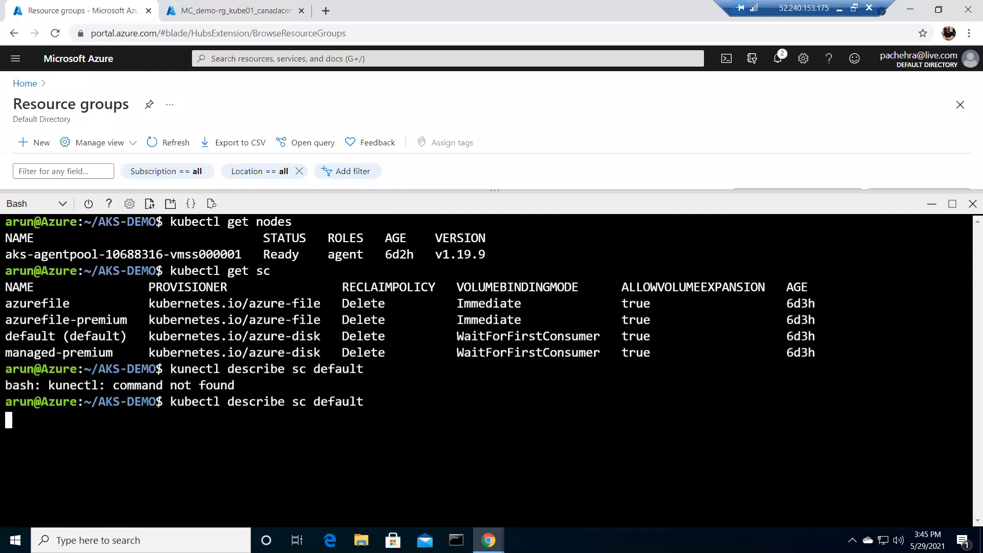
key(Return)
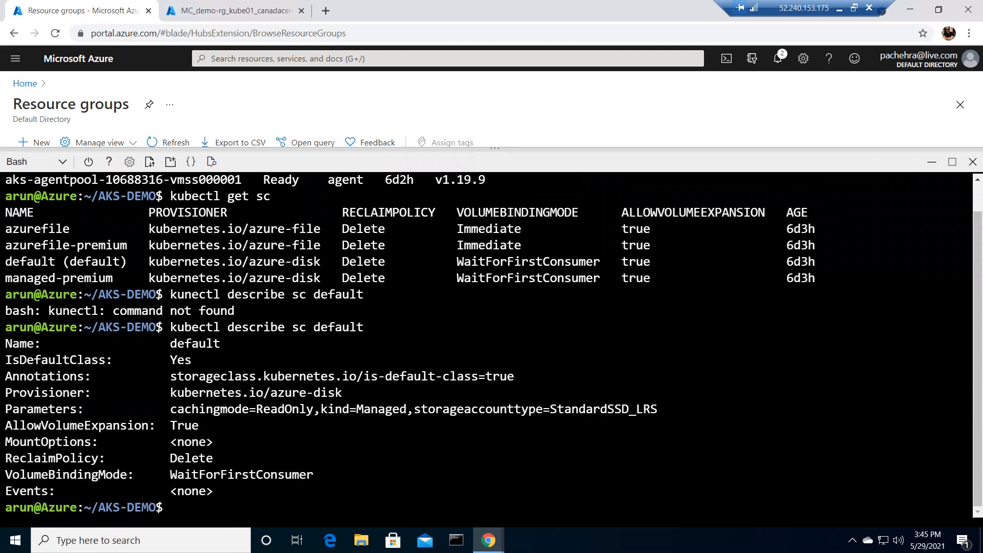
double_click(191, 459)
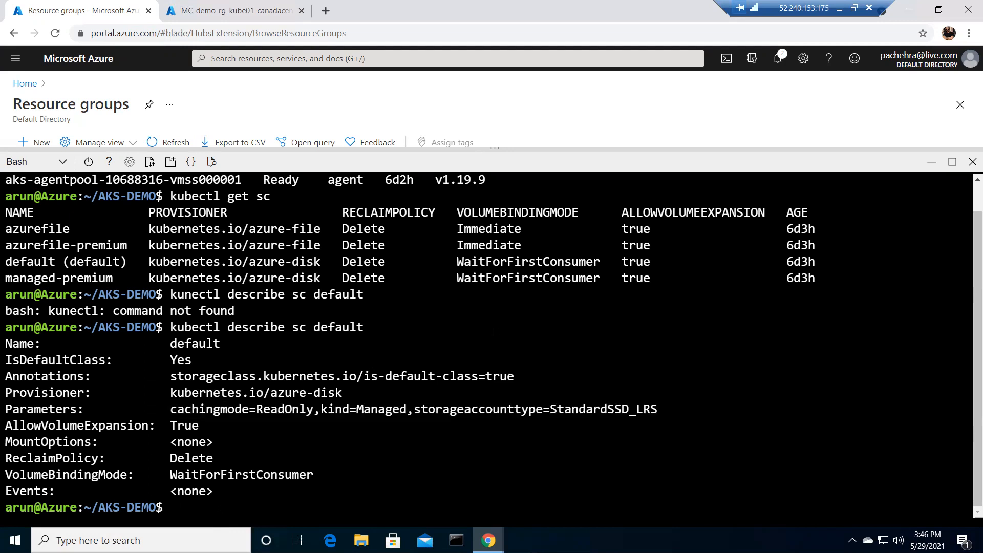
- Clear the terminal and cat azure-pre.yaml, a 5Gi ReadWriteOnce managed-premium claim
text(clear)
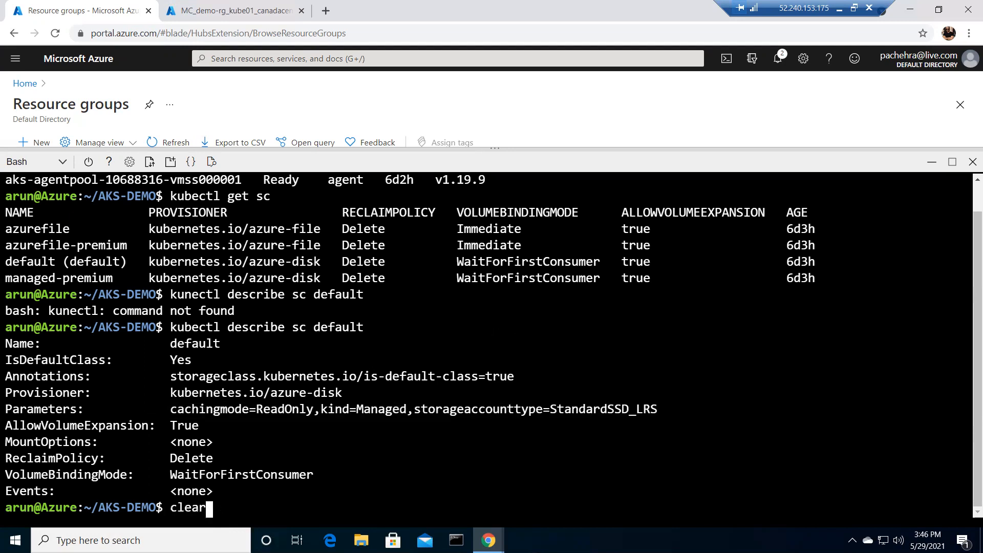
key(Return)
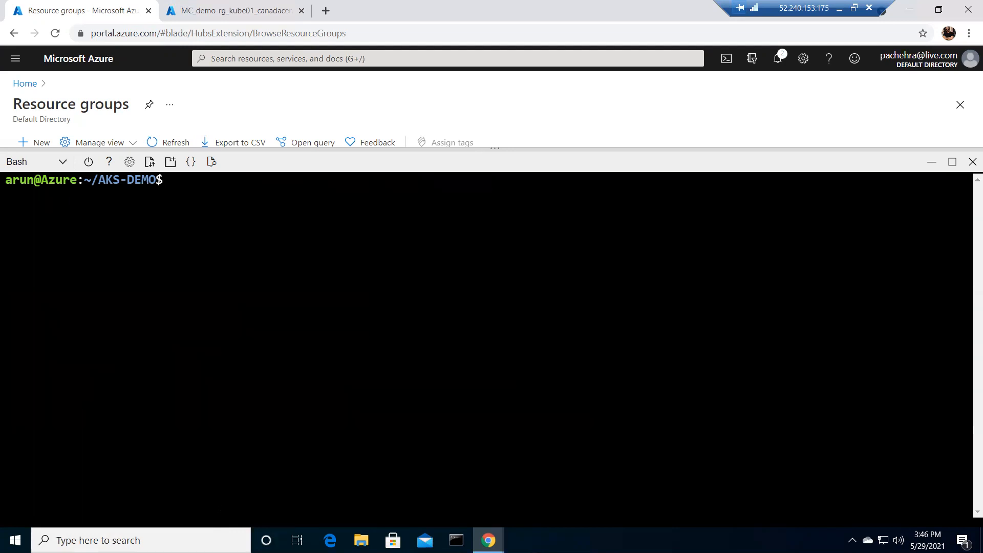
text(cat)
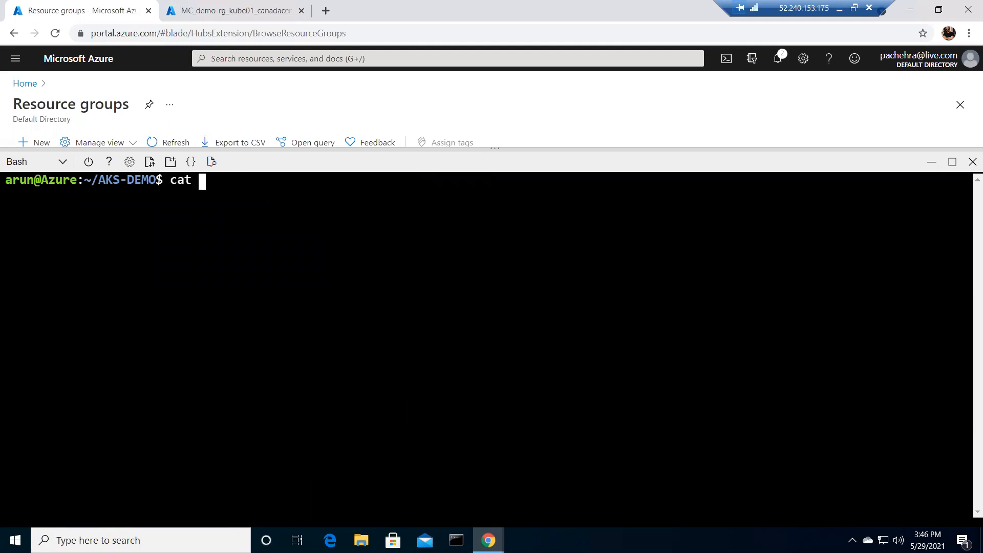
text(azure-)
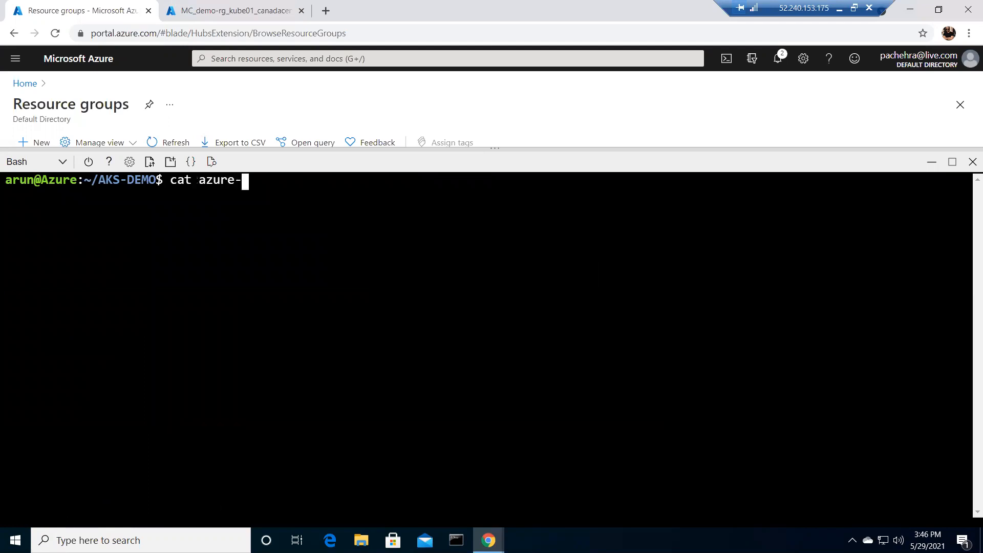
text(pr)
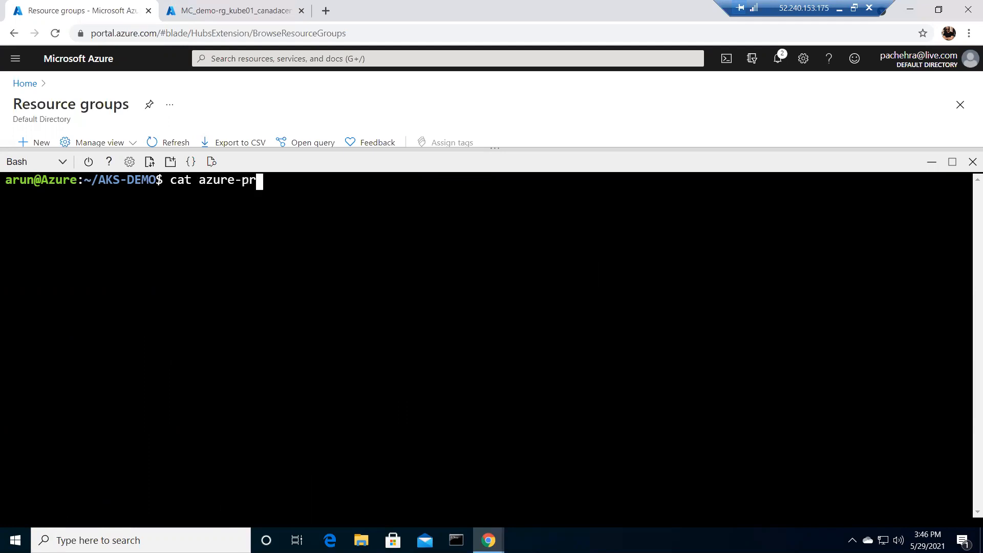
key(Return)
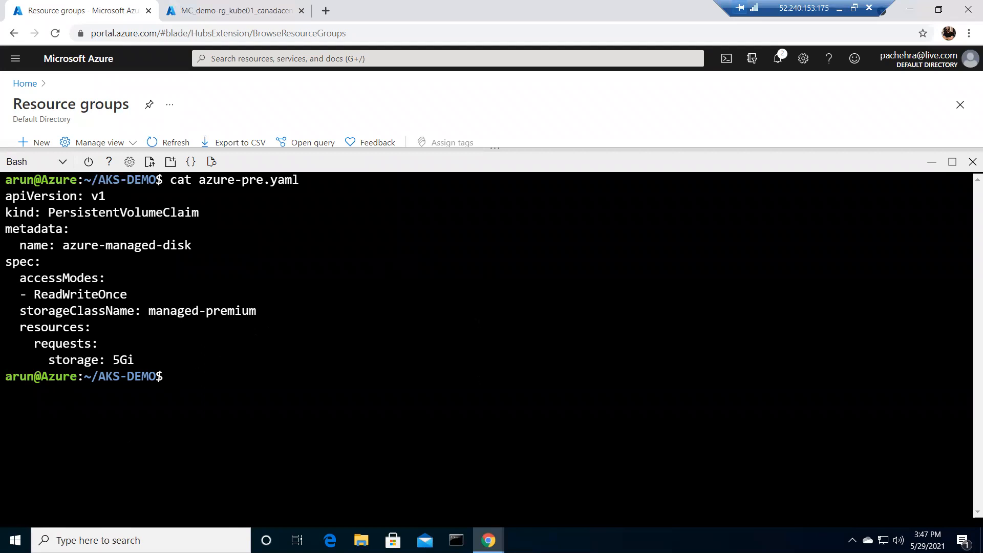
- Apply azure-pre.yaml to create the azure-managed-disk claim, shown Pending under managed-premium
text(k)
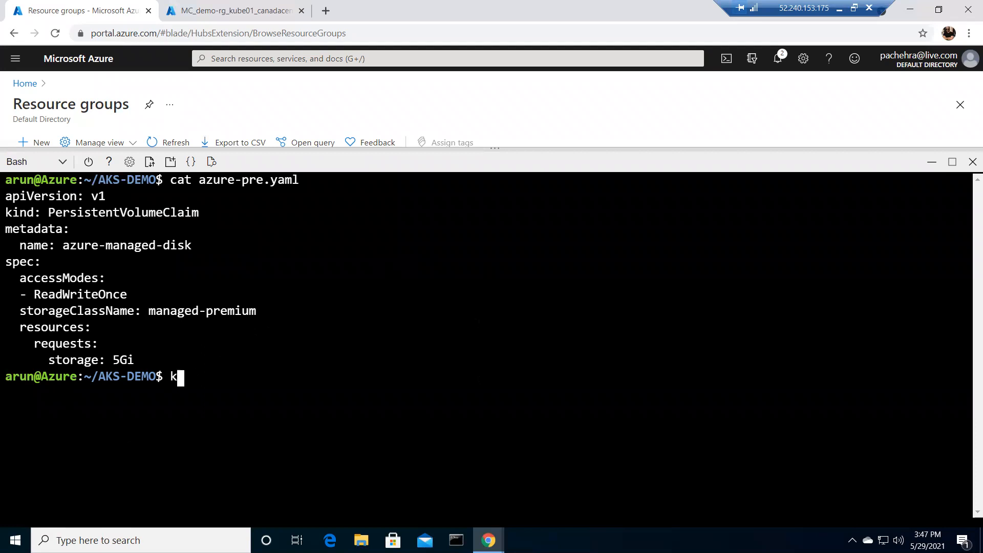
text(ubectl)
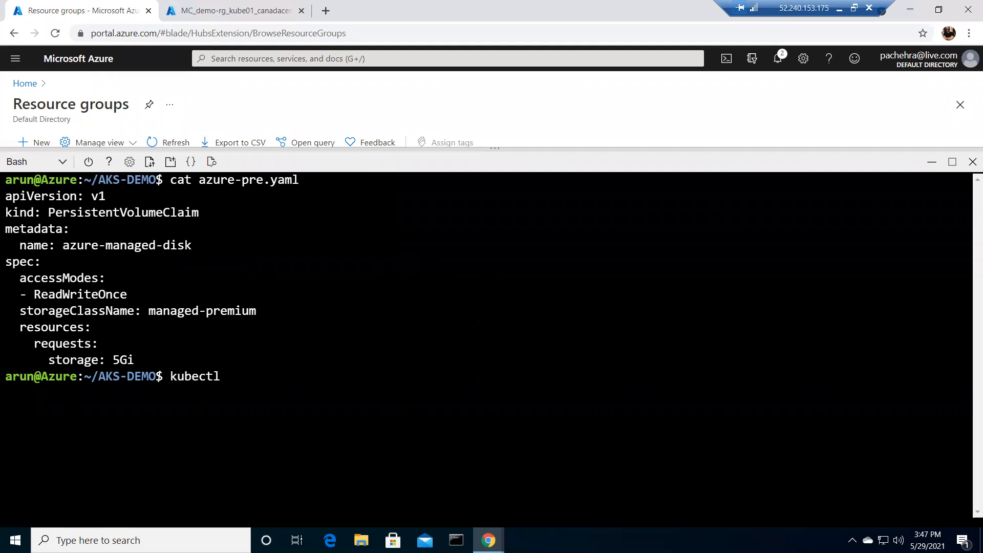
text(apply -f)
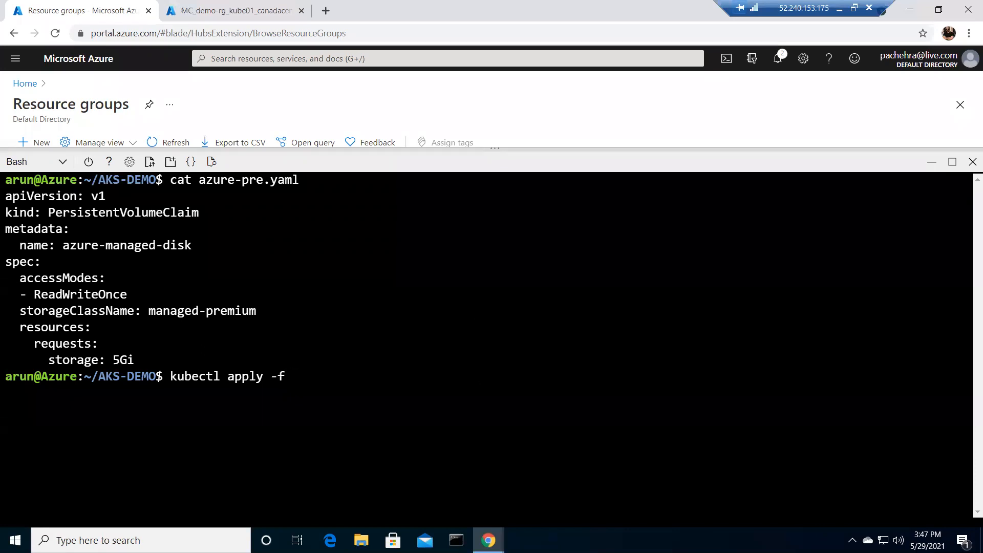
text(azure-)
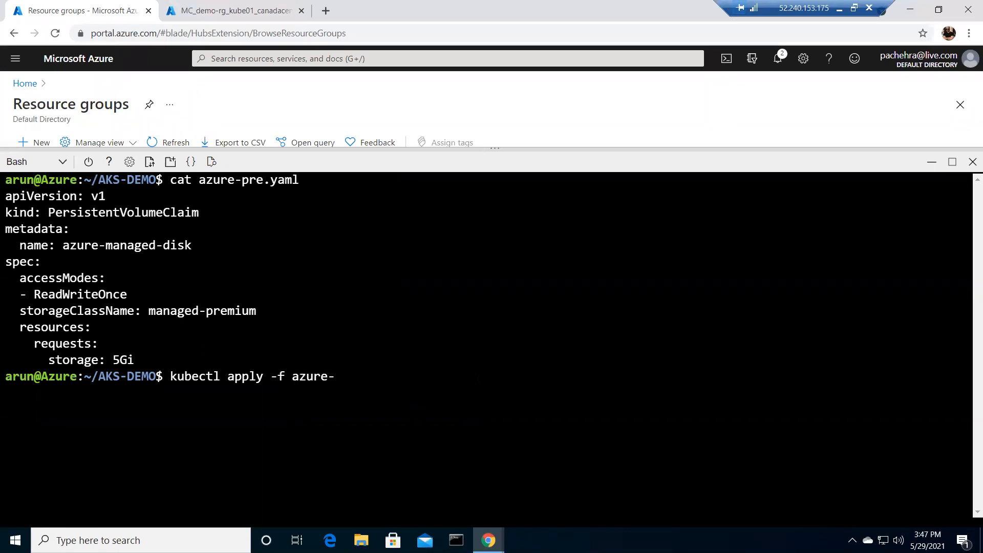
text(pre.yaml)
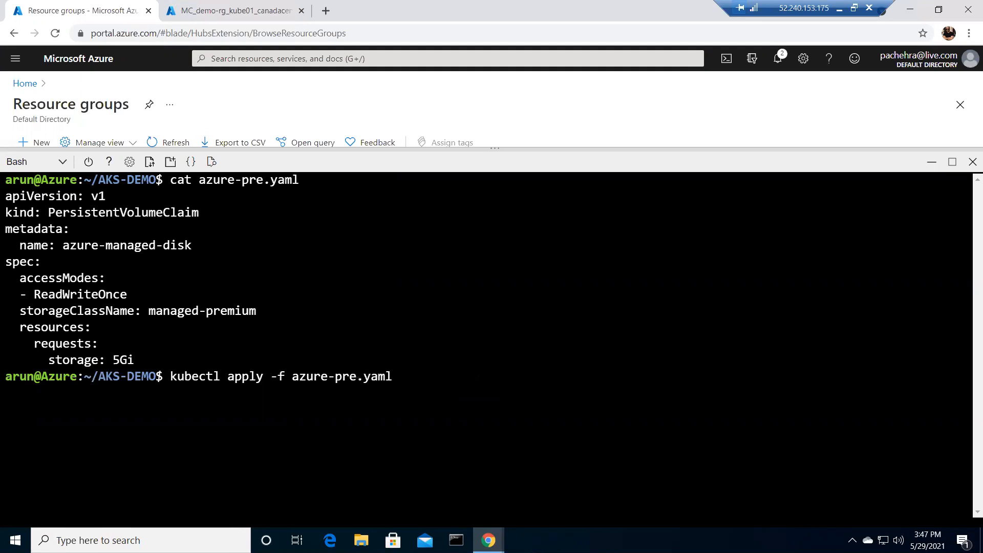
key(Return)
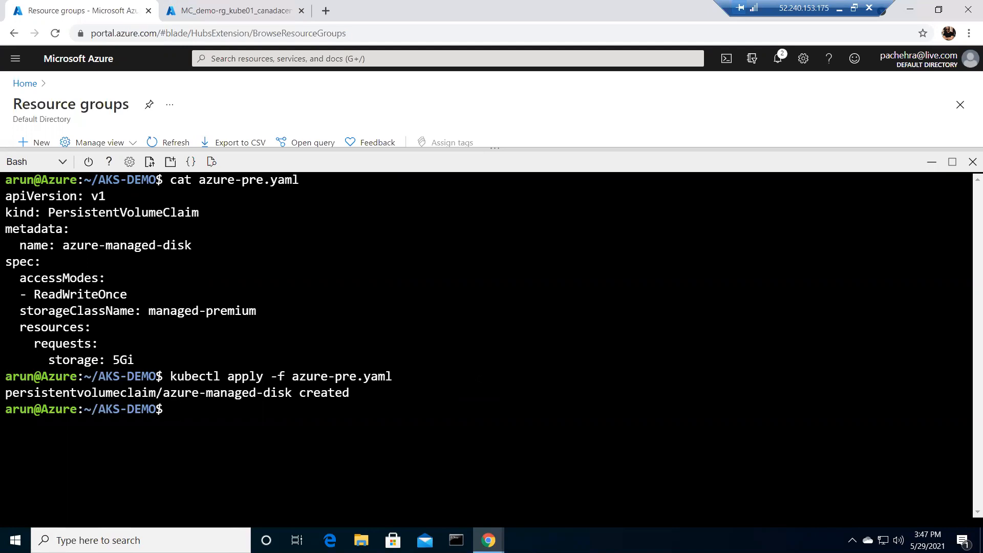
text(kubectl get pvc)
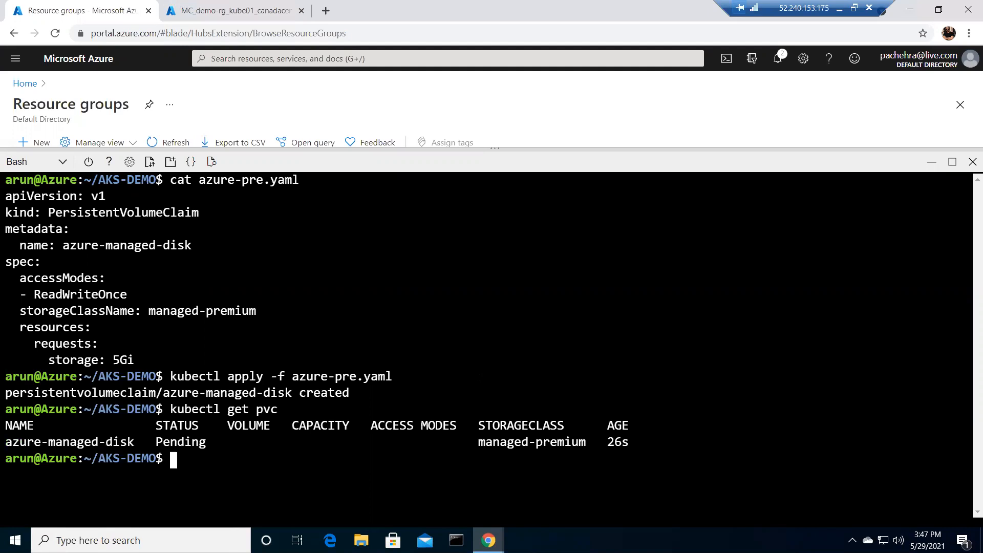
- Review the node resource group with Essentials collapsed, confirming no disk resource exists yet
click(233, 11)
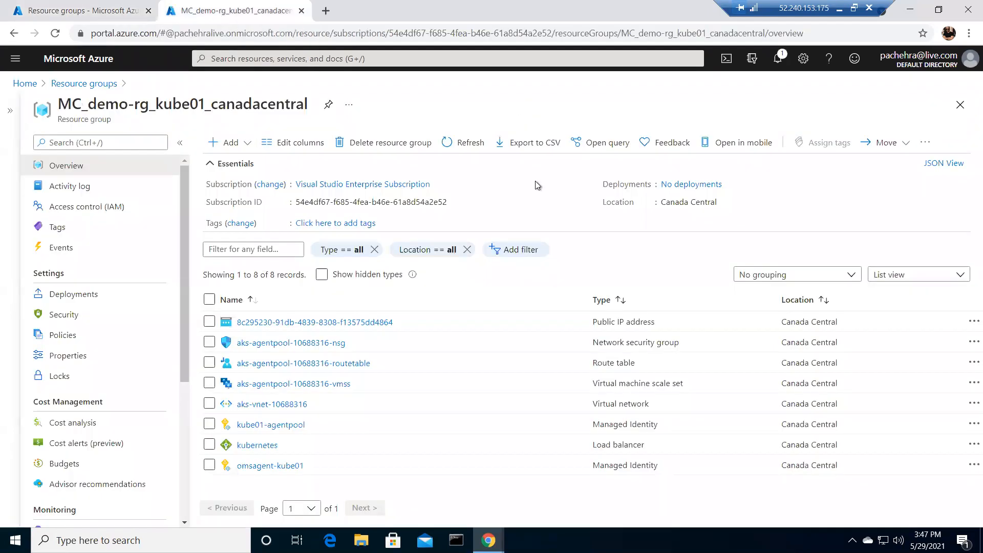
click(462, 142)
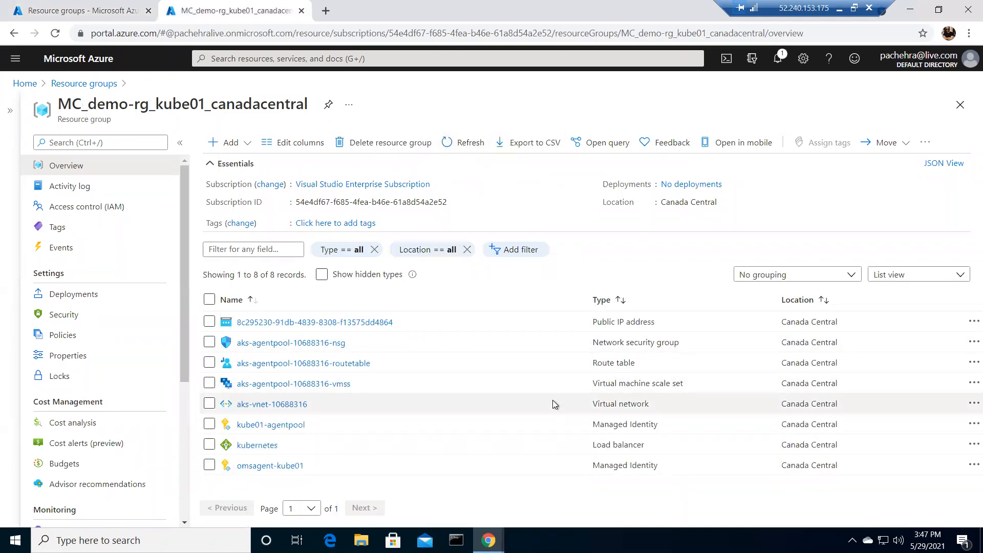
click(214, 164)
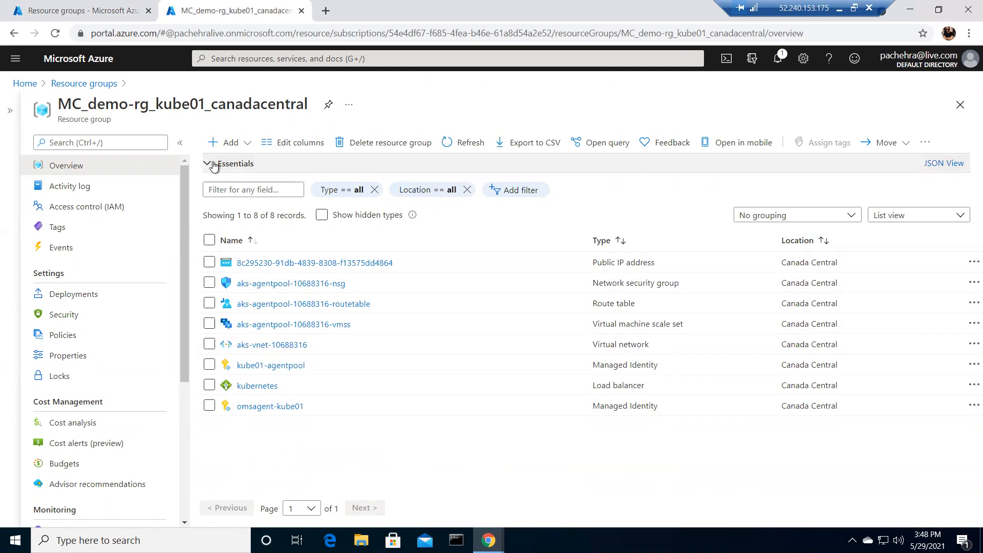
mouse_move(510, 393)
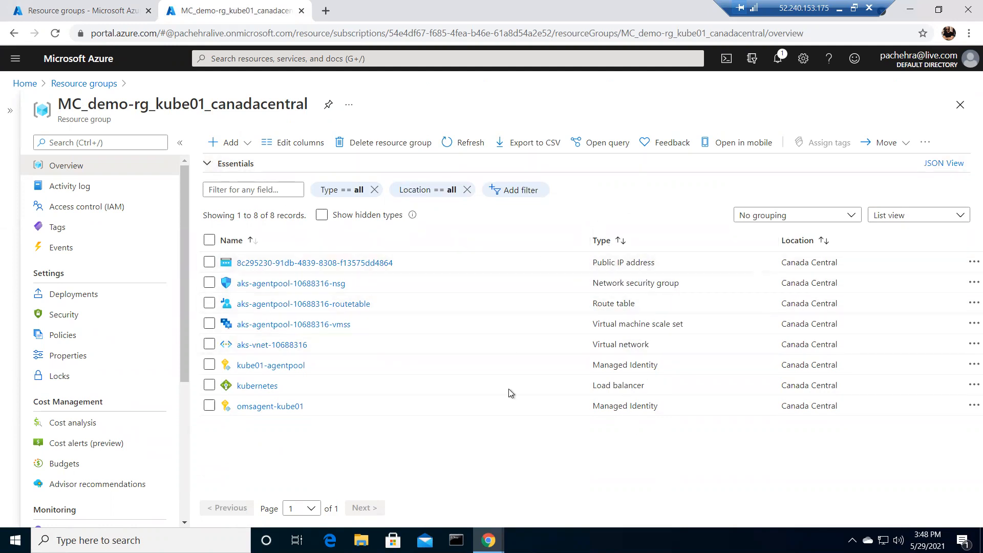
mouse_move(75, 10)
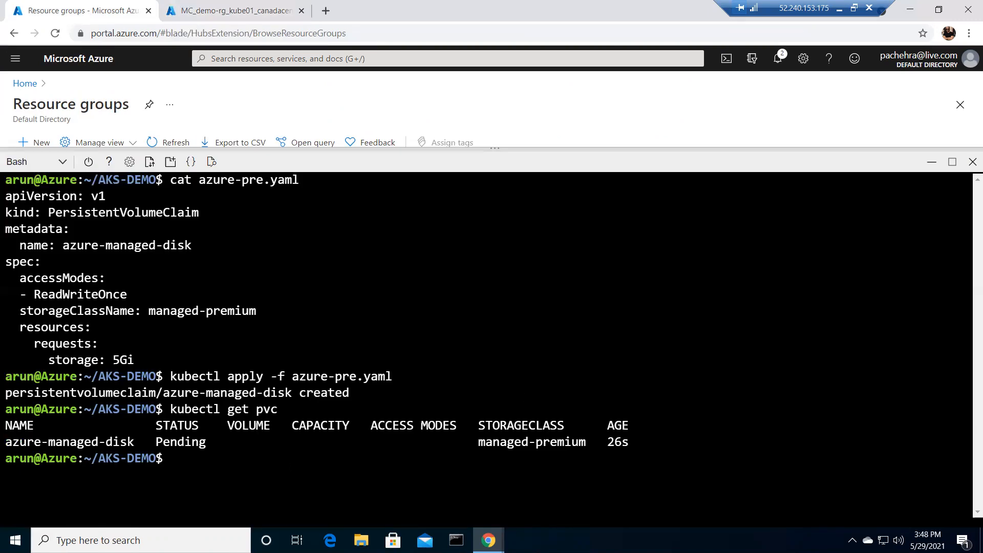
- Cat azure-pvc-disk.yaml, the mypod manifest mounting azure-managed-disk at /mnt/azure
text(cat)
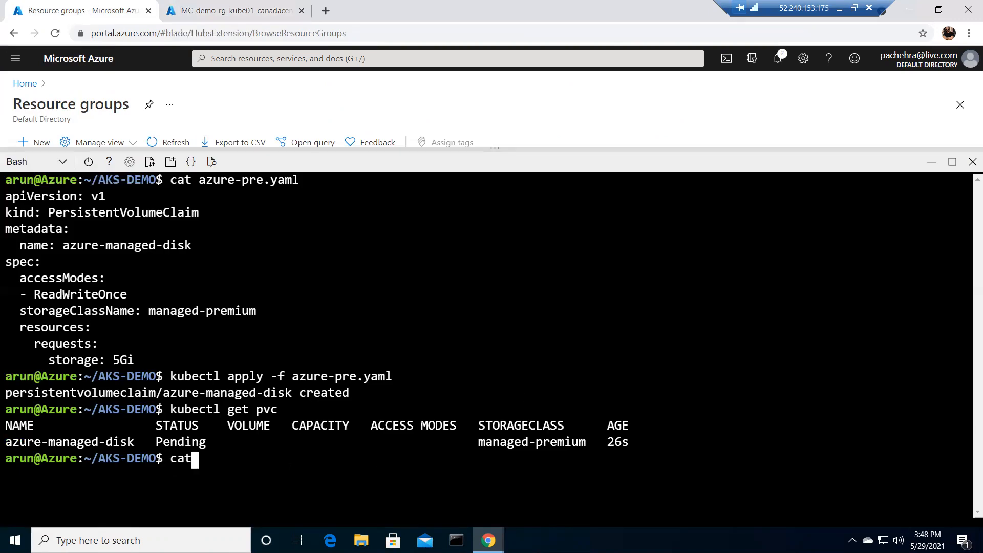
text(azure)
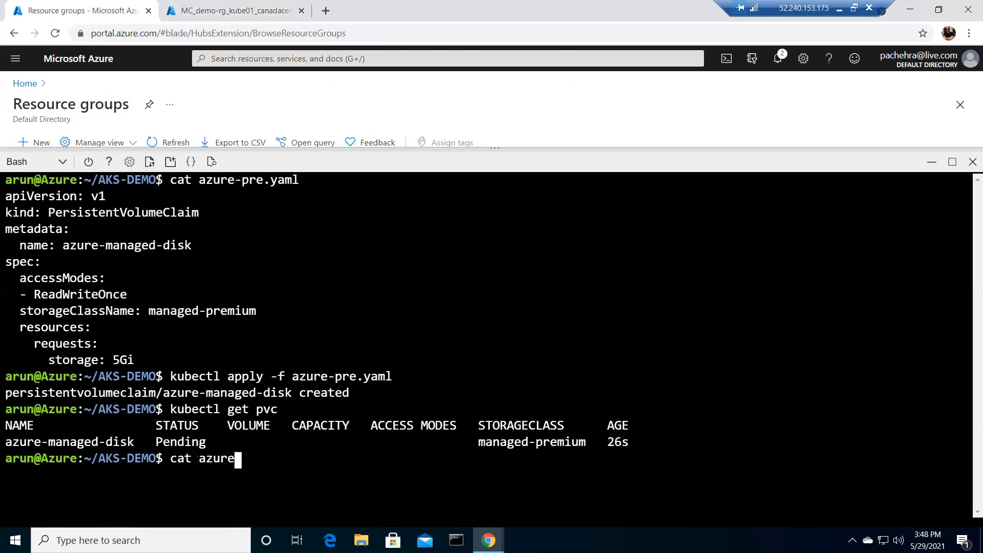
text(-pvc-disk.yaml)
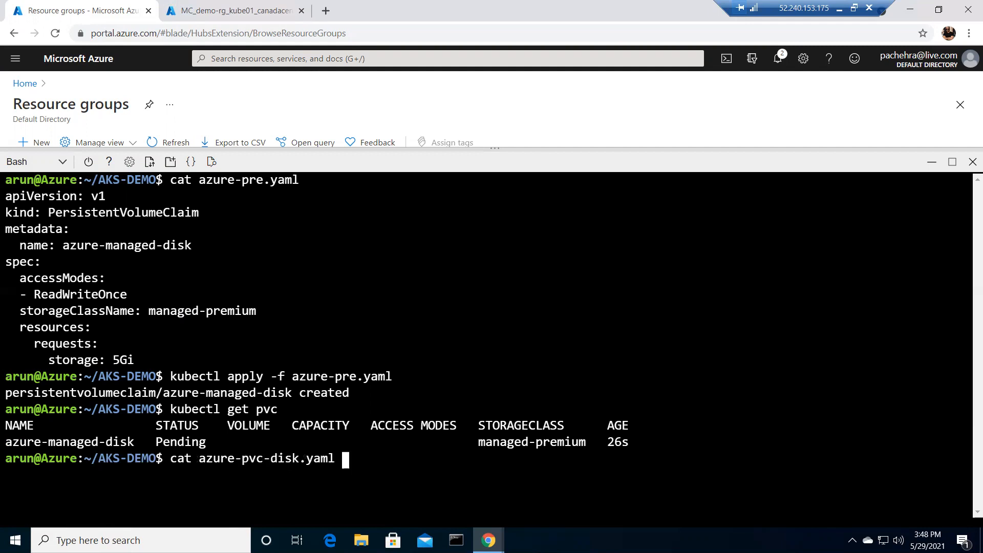
key(Return)
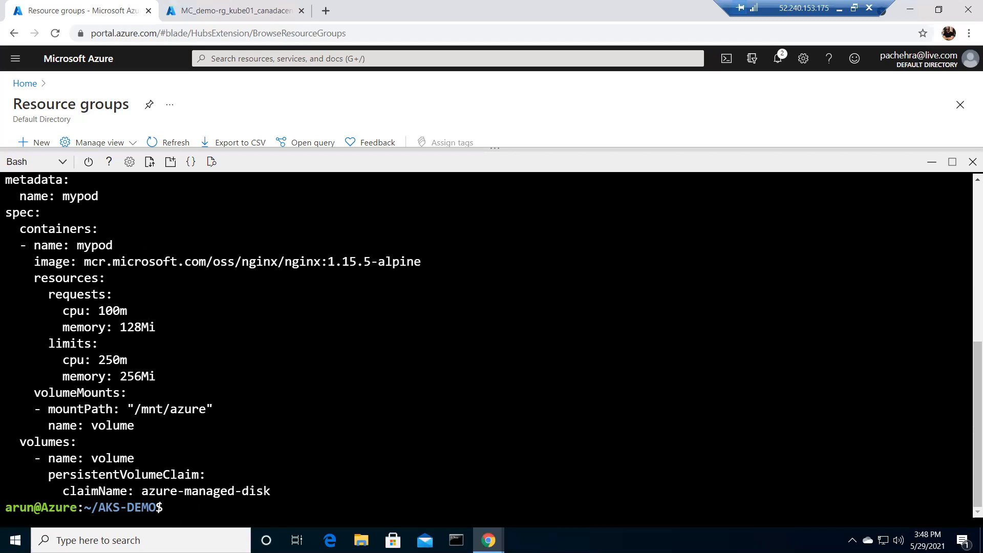
- Apply azure-pvc-disk.yaml to create the mypod pod
text(kubec)
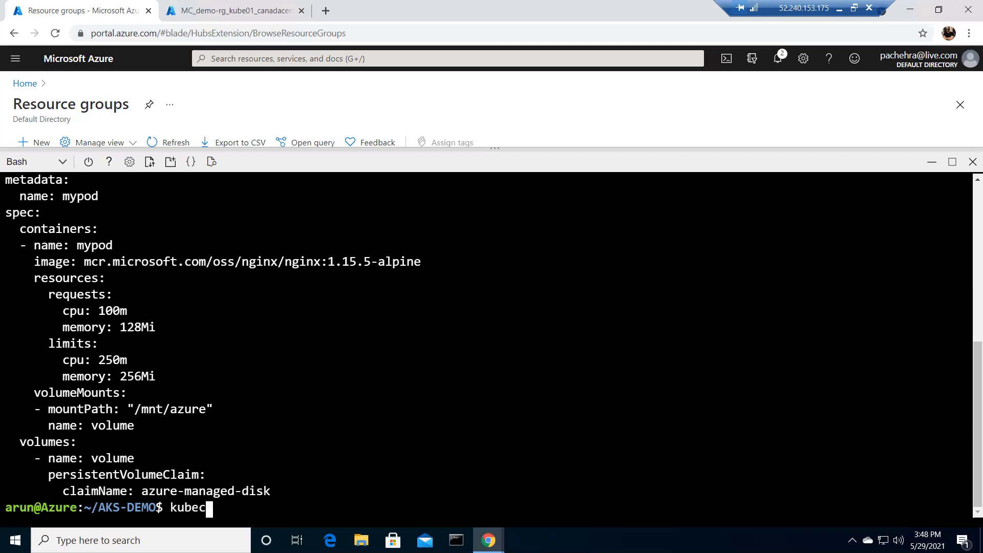
text(tl)
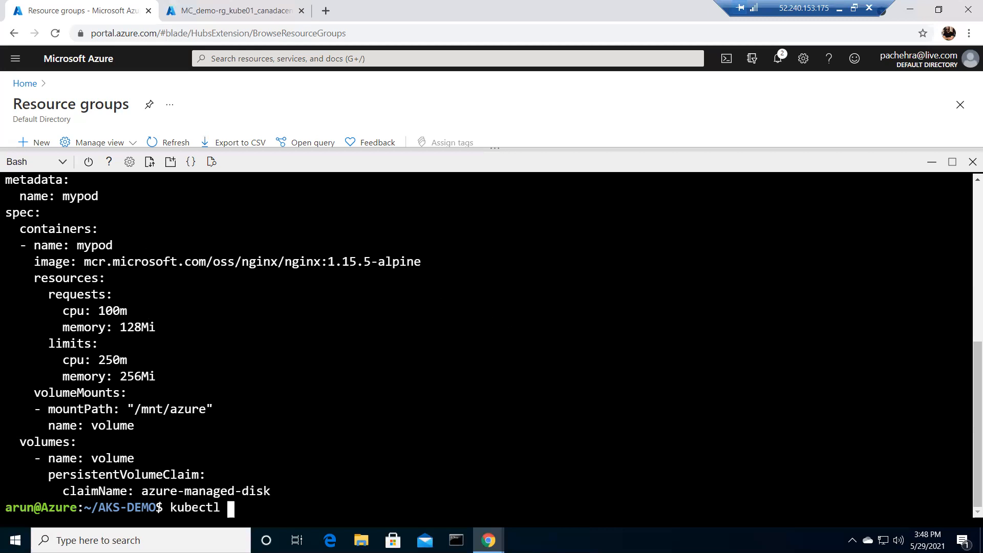
text(apply -f)
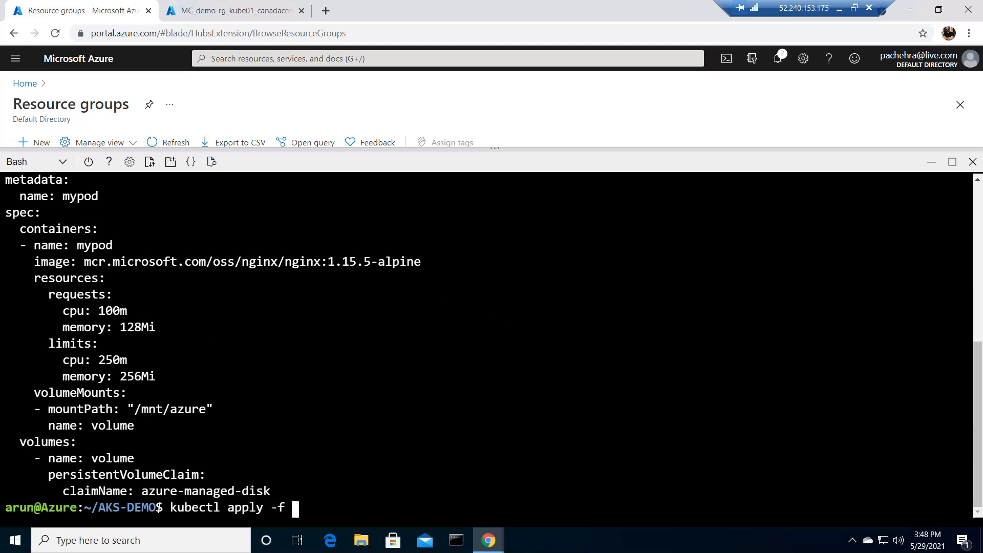
text(az)
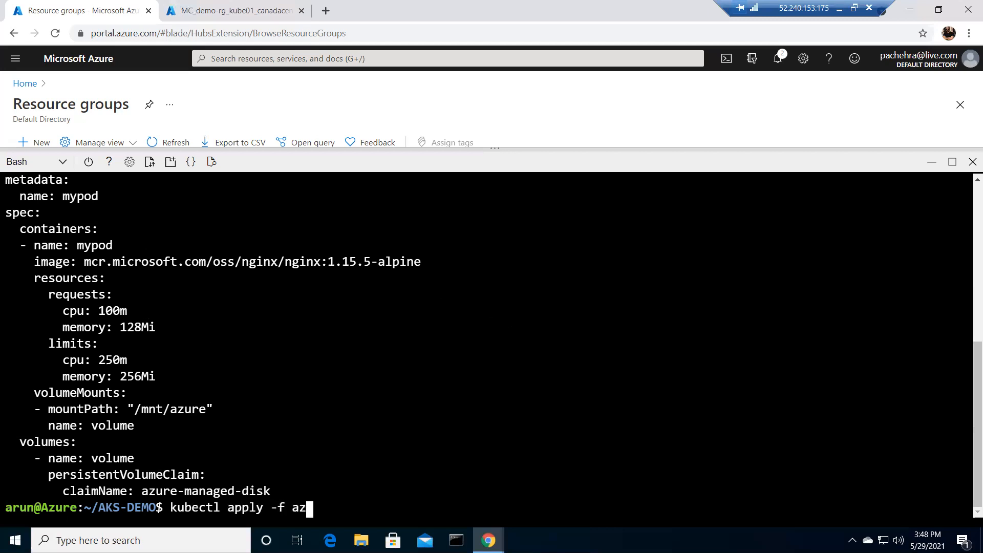
text(ure-)
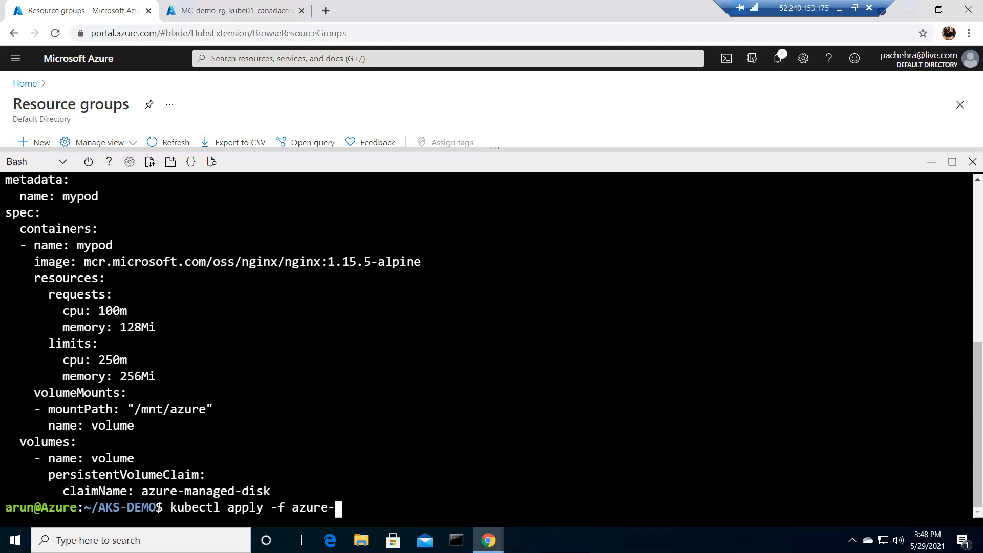
text(pvc-disk.yaml)
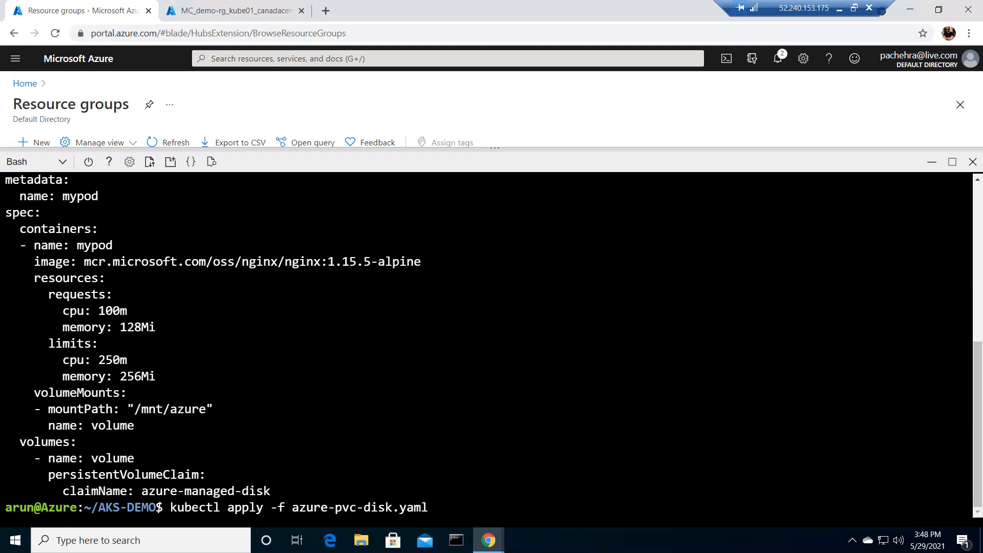
key(Return)
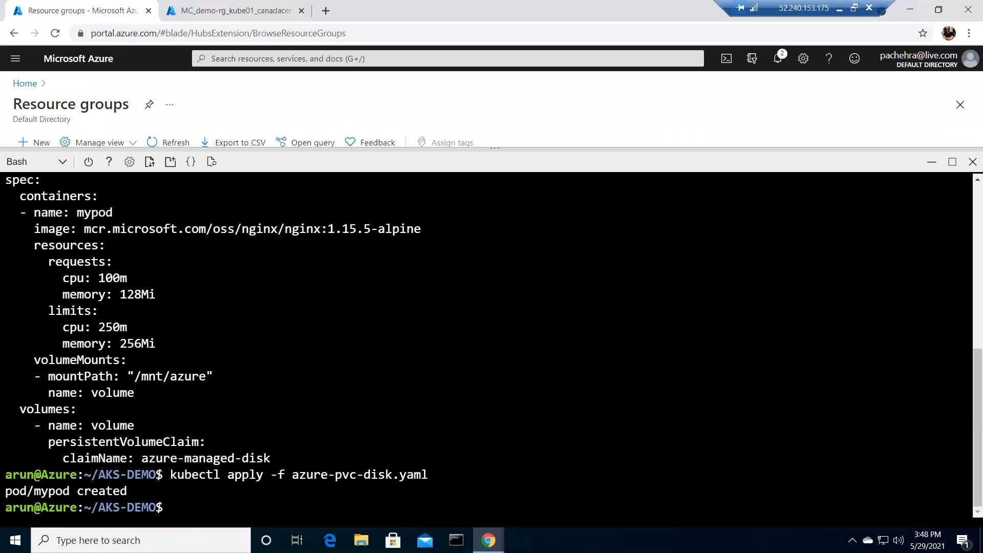
- List pods and claims: mypod ContainerCreating, azure-managed-disk Bound to a 5Gi volume
text(kubectl get pod')
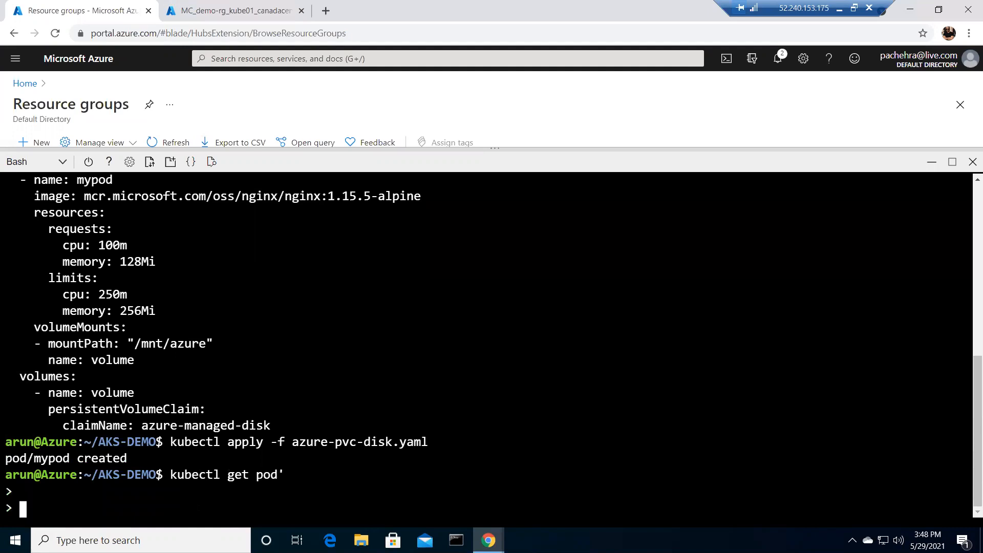
key(ctrl+c)
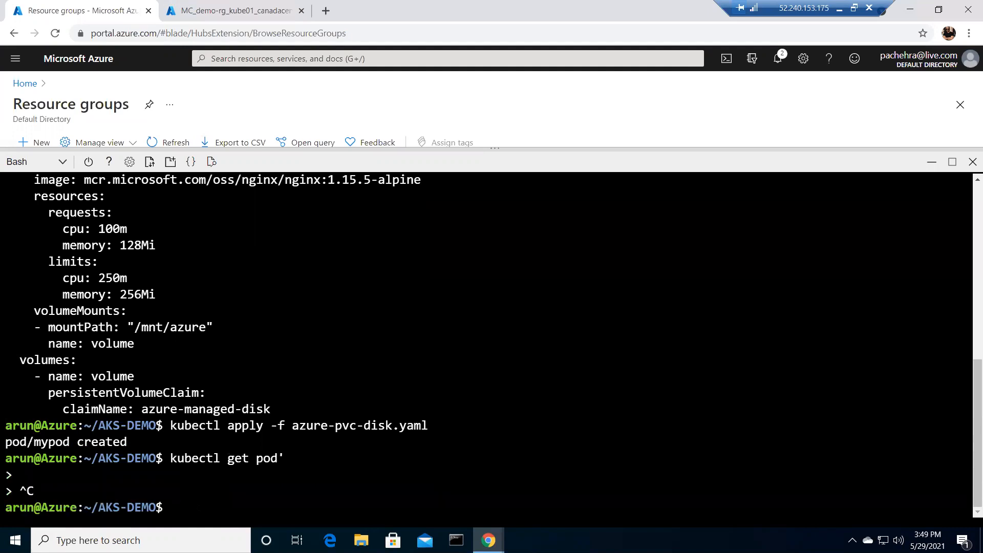
text(kubectl get pod)
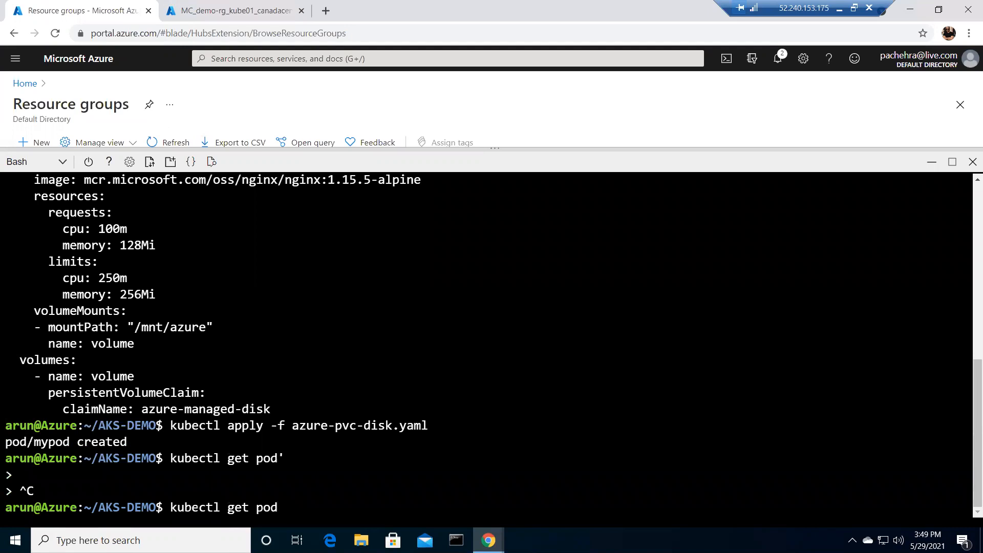
key(Return)
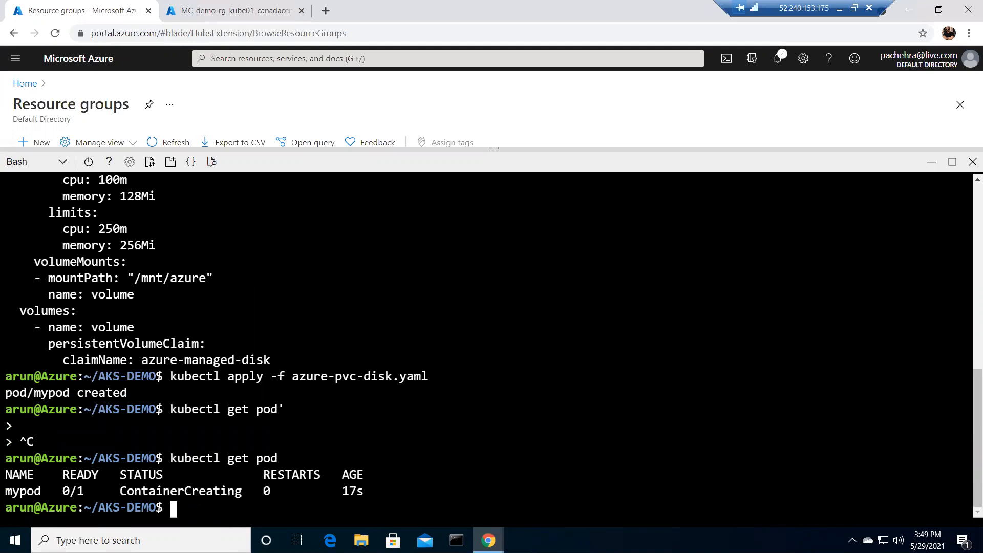
text(kubectl get p)
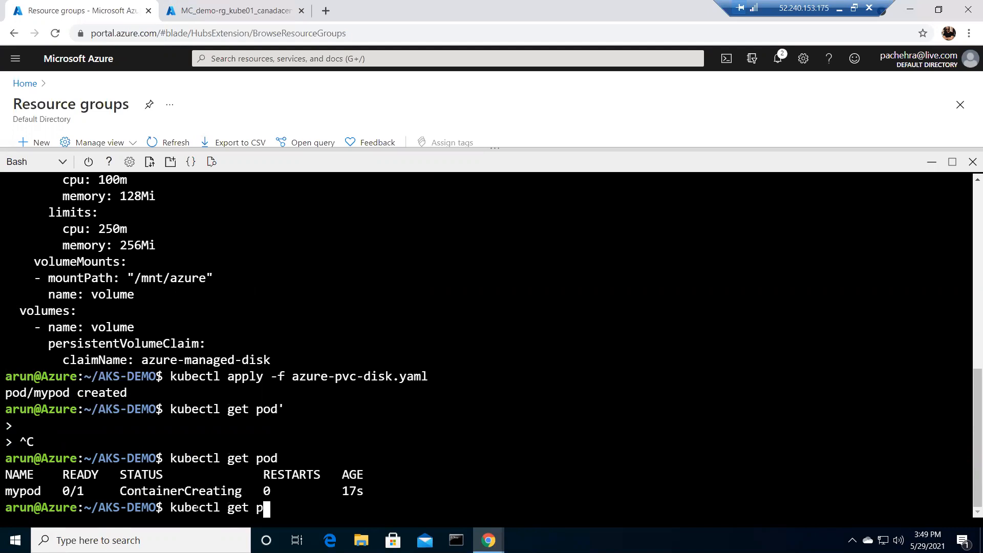
key(Return)
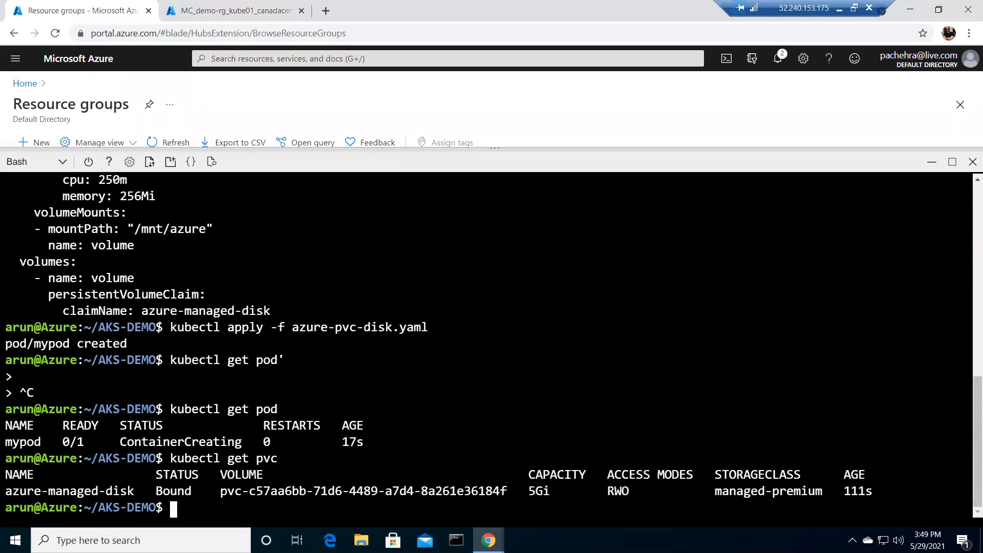
- Refresh the node resource group to see the new kubernetes-dynamic-pvc disk among nine resources
click(231, 11)
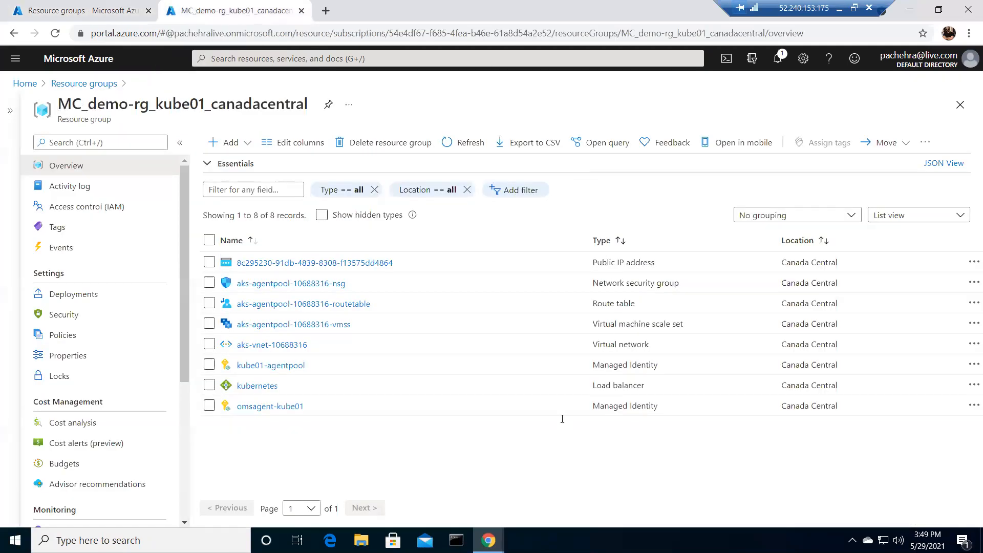
click(469, 142)
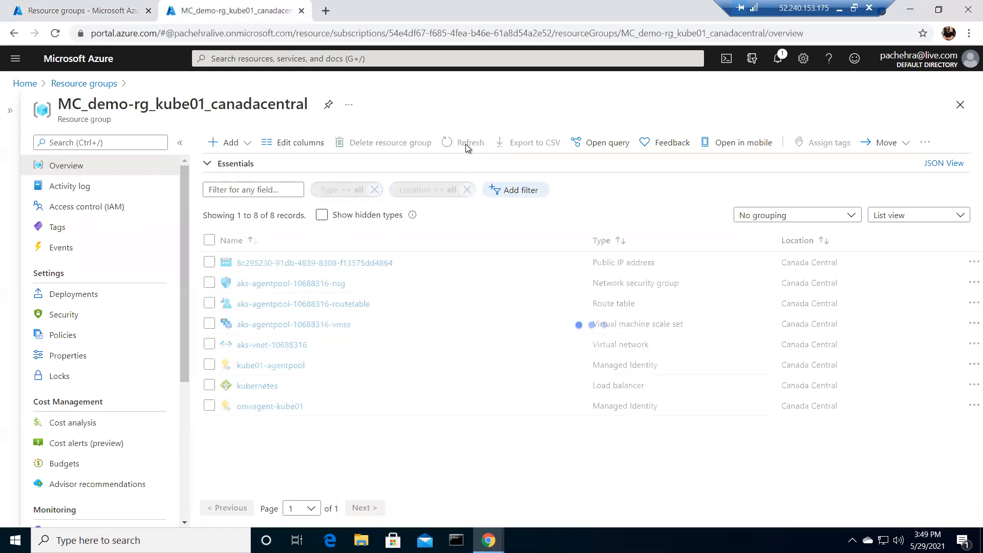
click(469, 142)
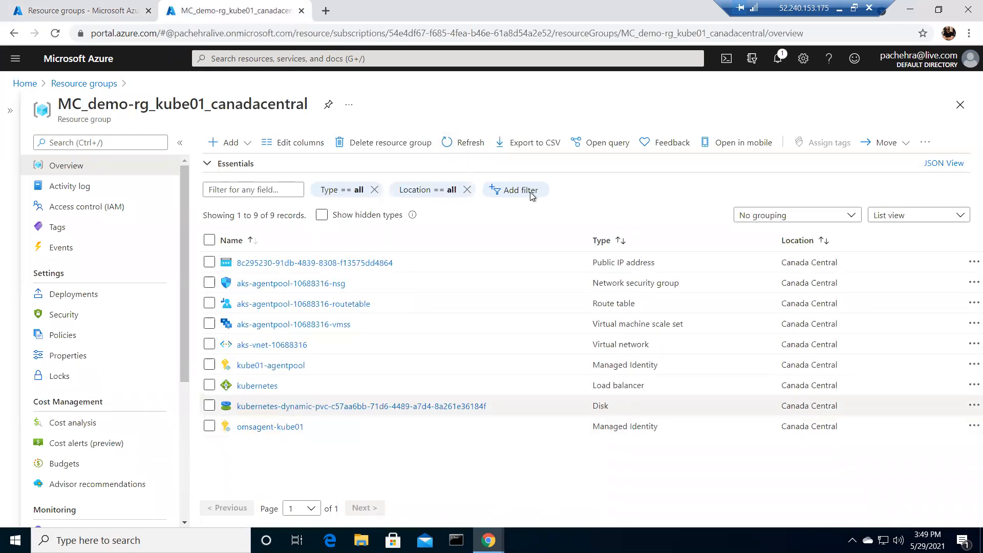
mouse_move(403, 490)
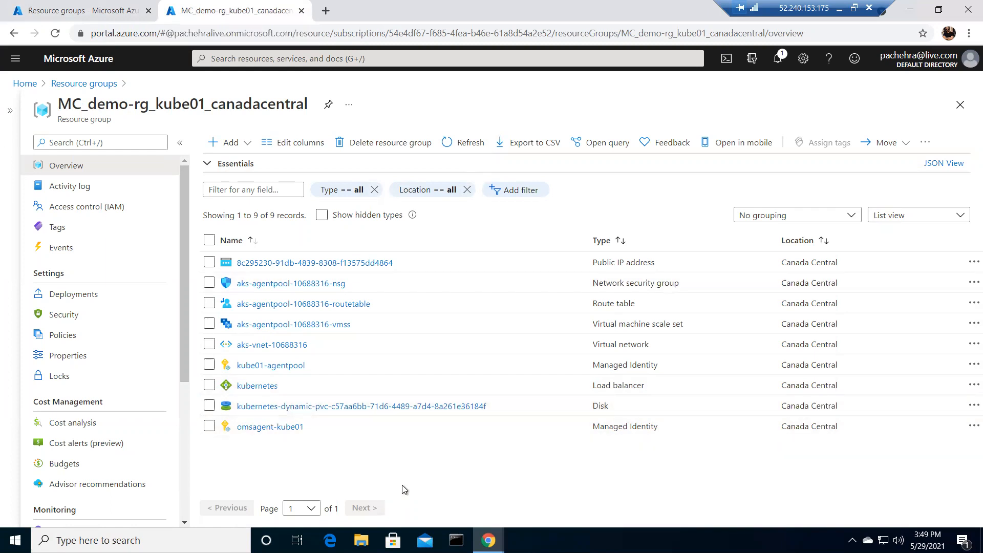
mouse_move(459, 463)
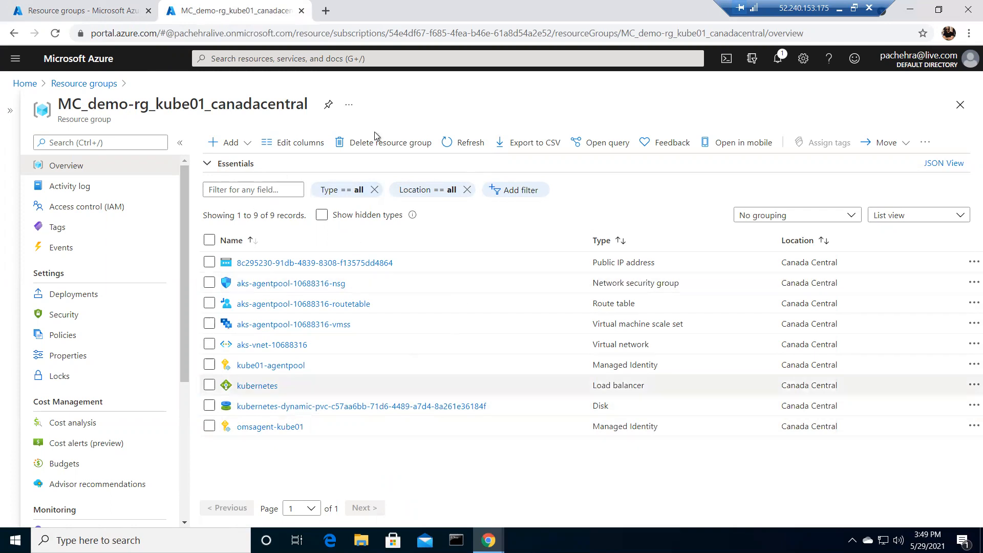
mouse_move(79, 10)
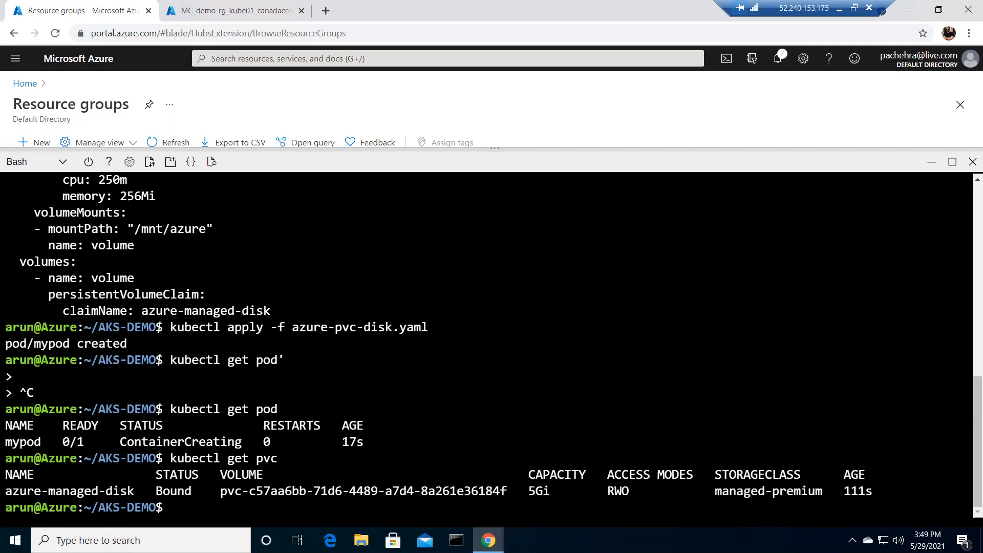
- Run 'kubectl get pod' and see mypod Running 1/1, then start clearing the terminal
text(ku)
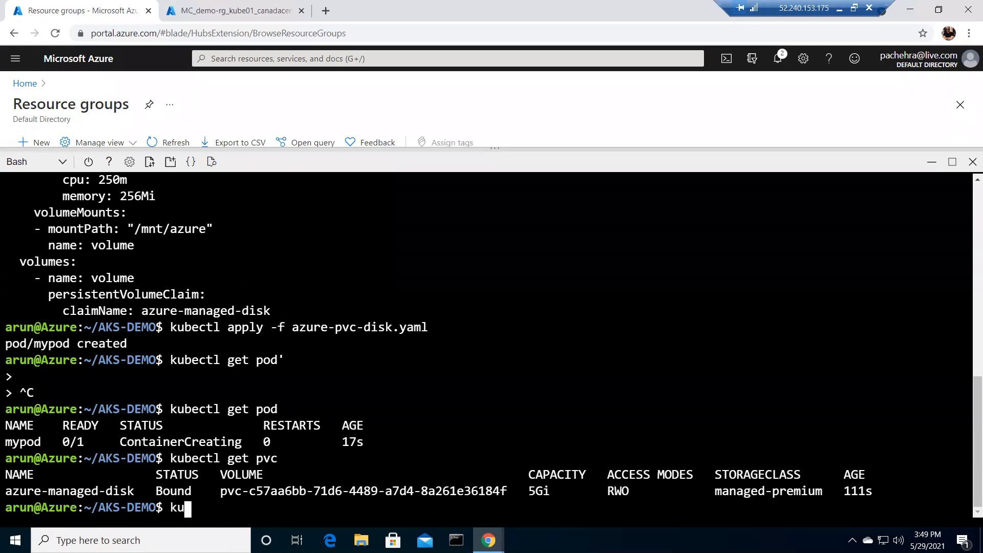
text(bectl get)
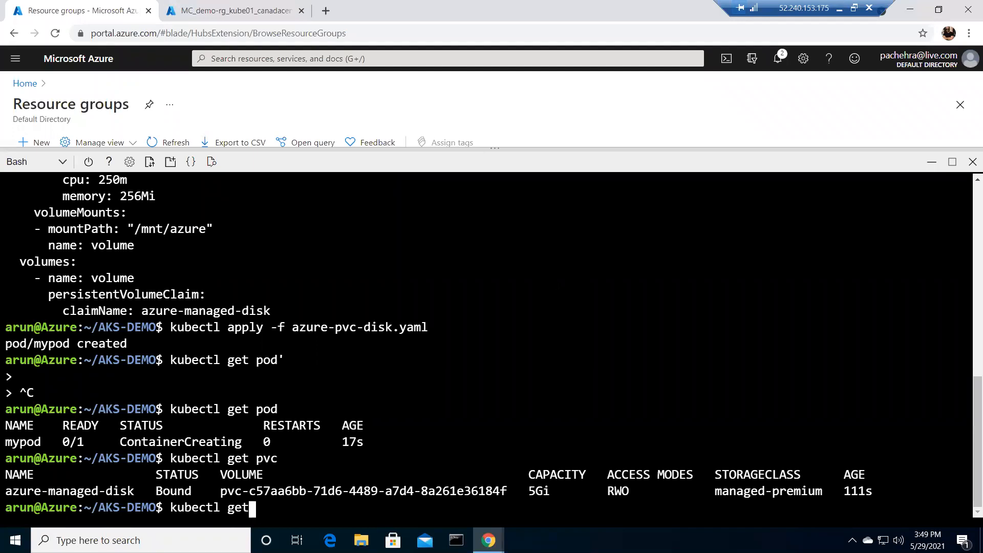
key(Return)
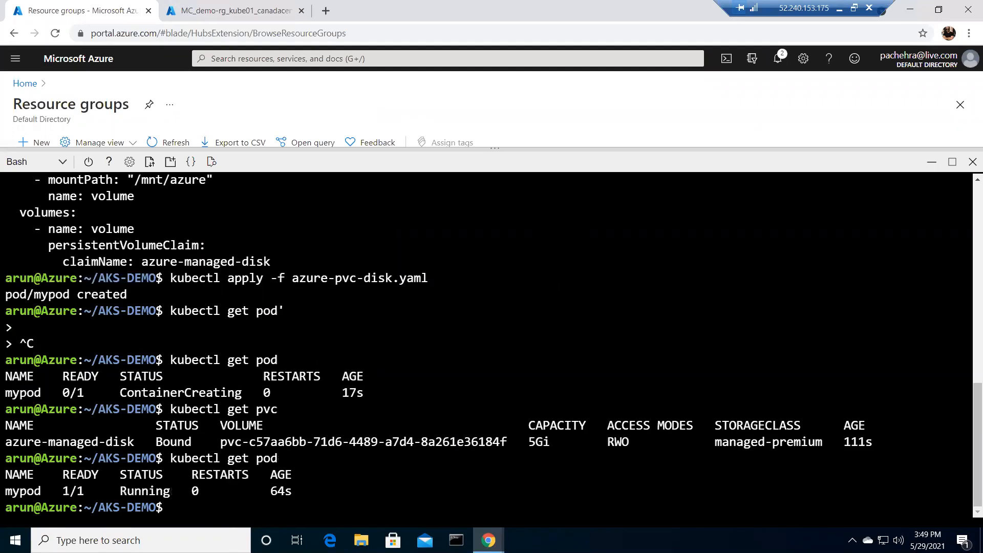
text(clea)
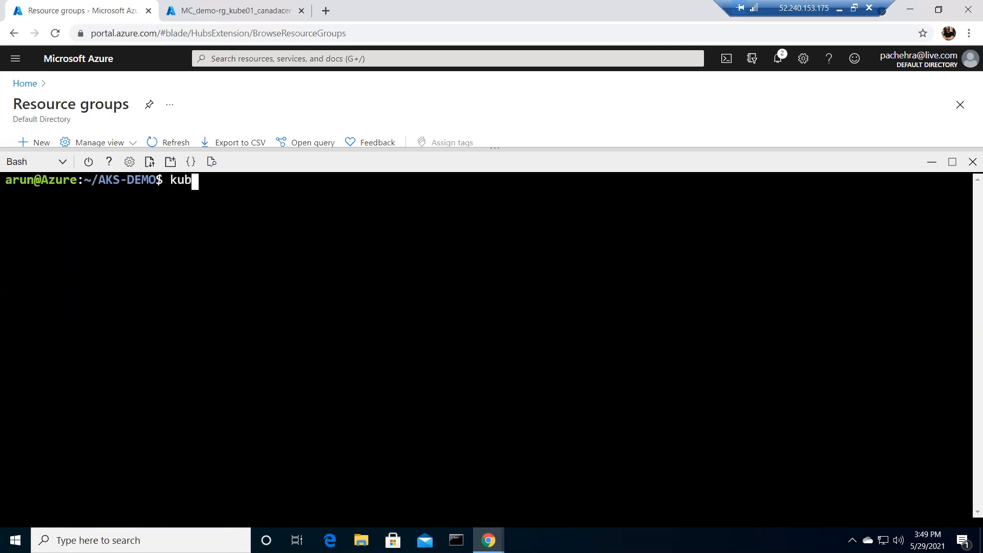
- Run 'kubectl describe pod mypod' and review its Volumes and Events showing azure-managed-disk attached
text(ectl descr)
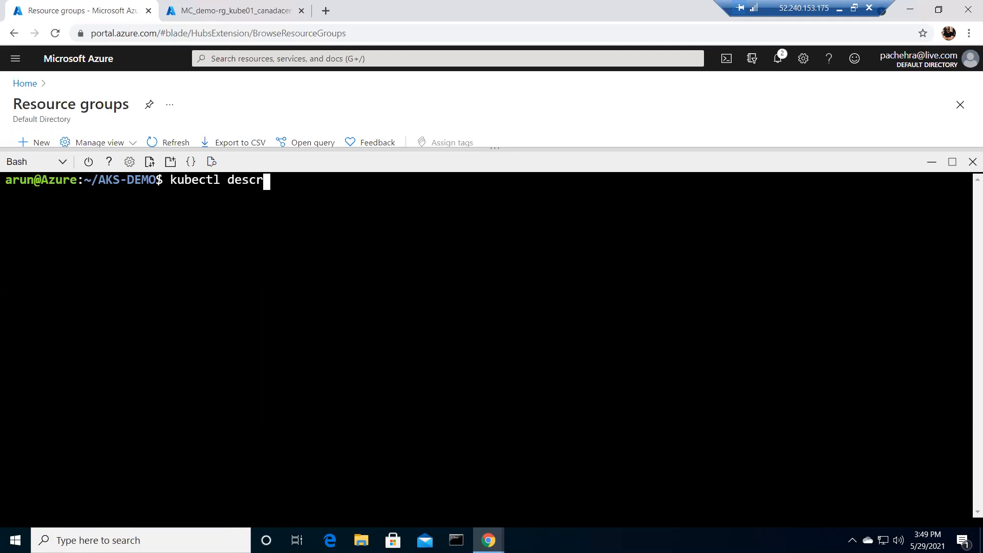
text(ibe pod m)
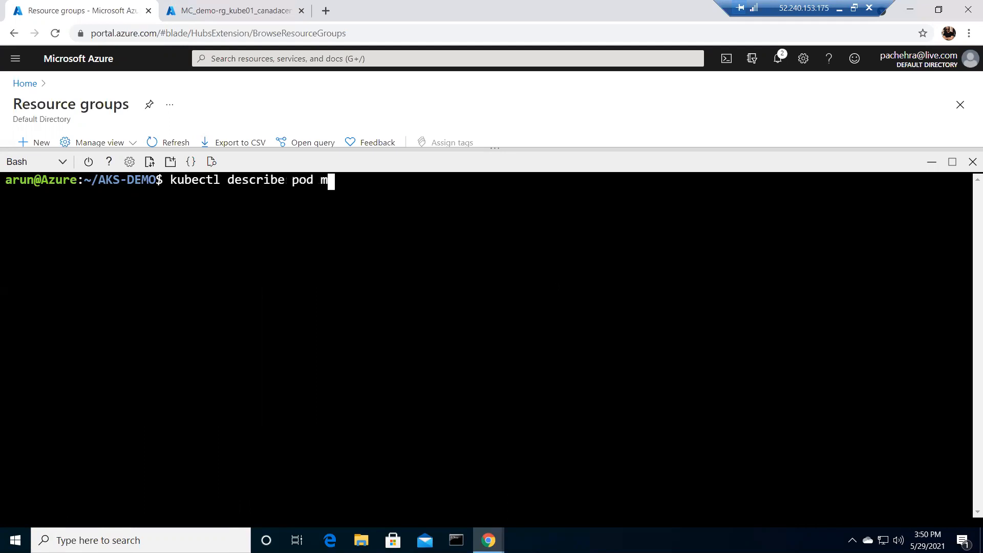
text(ypod)
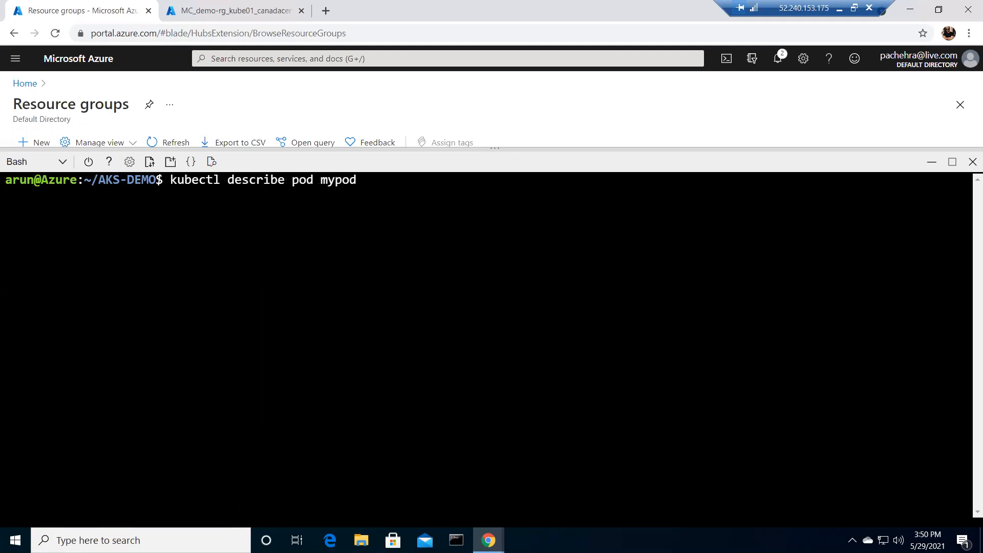
key(Return)
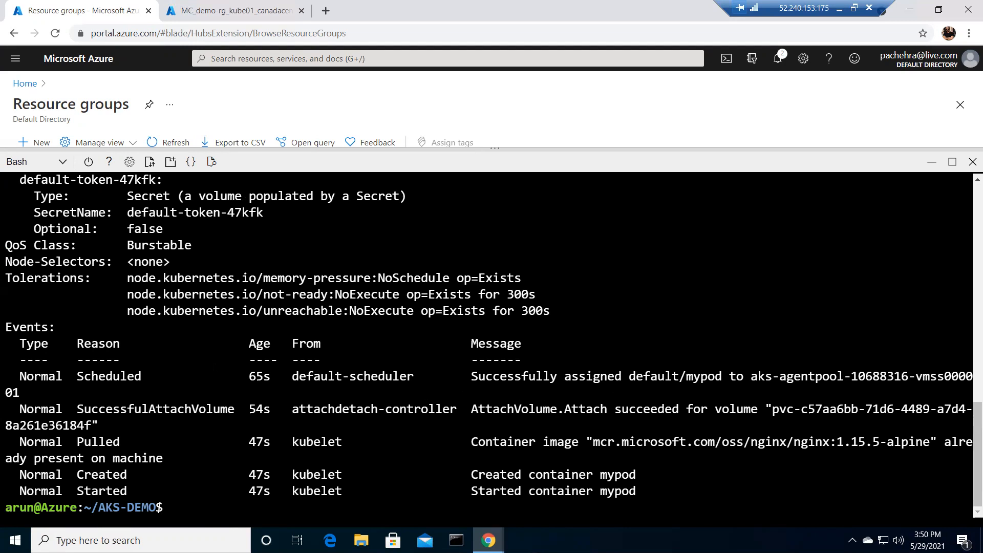
scroll(up, 3)
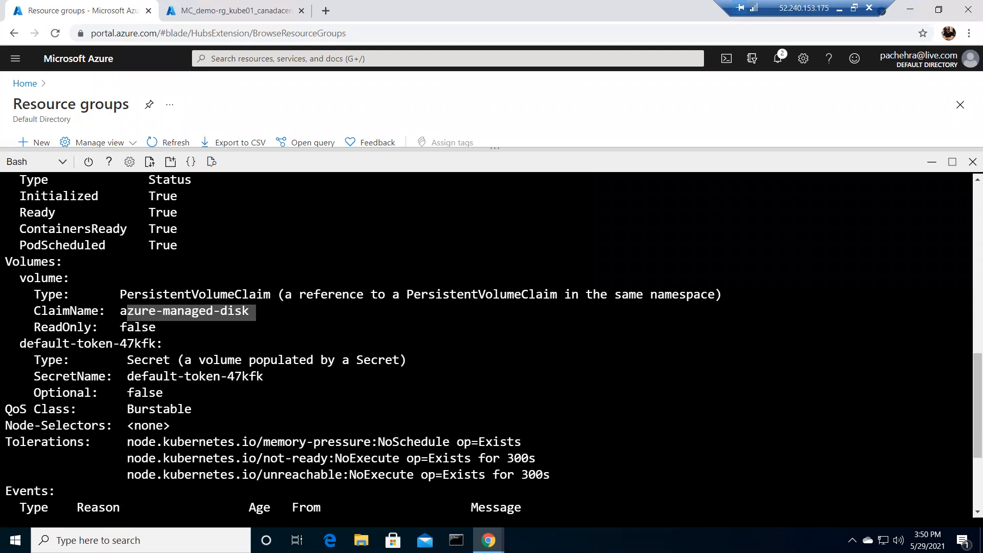
scroll(down, 3)
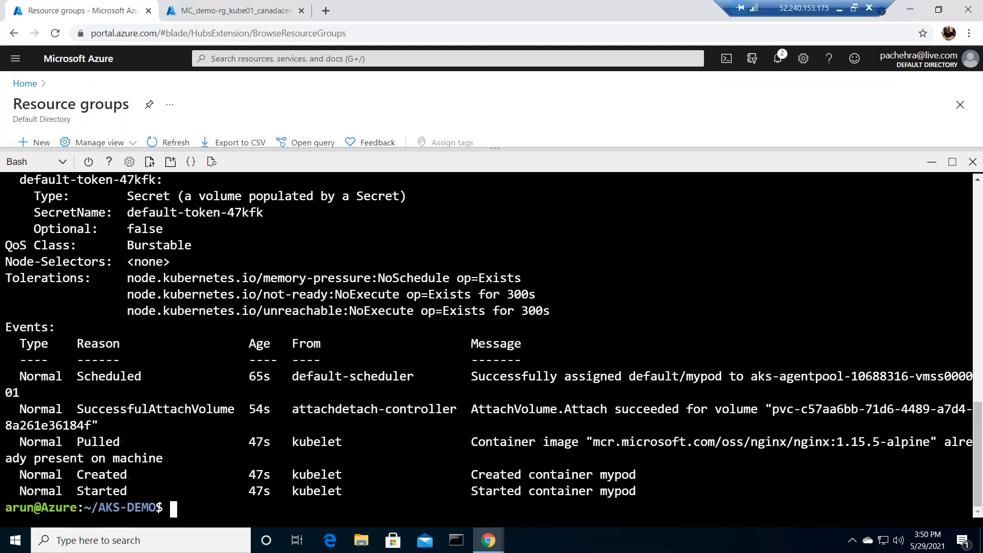
- Begin a 'kubectl get pv' command to list persistent volumes
text(kub)
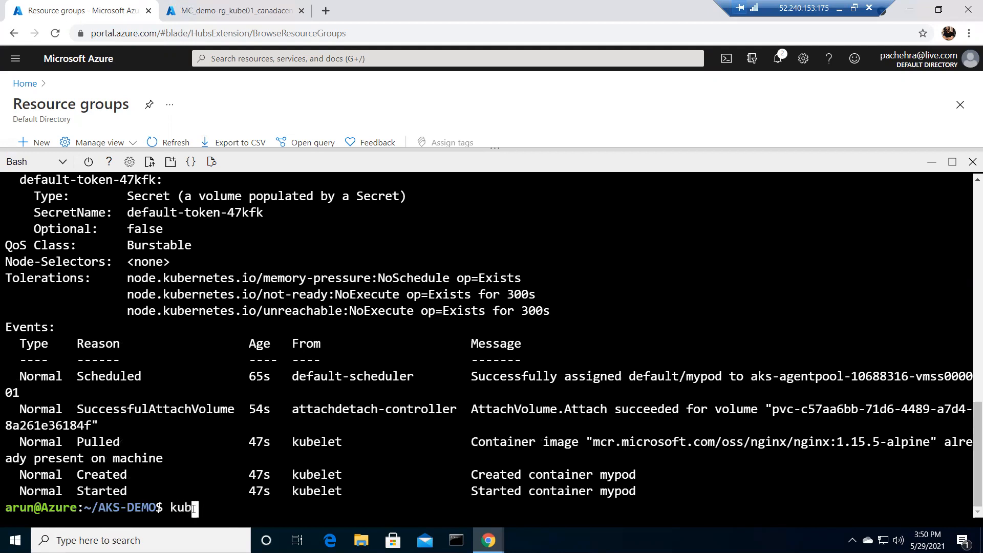
text(ectl)
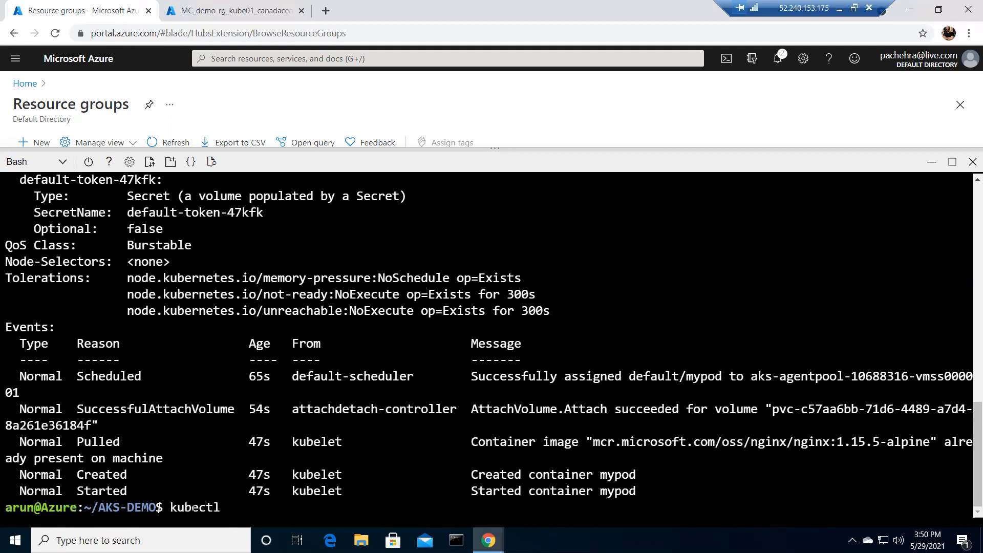
text(get pv)
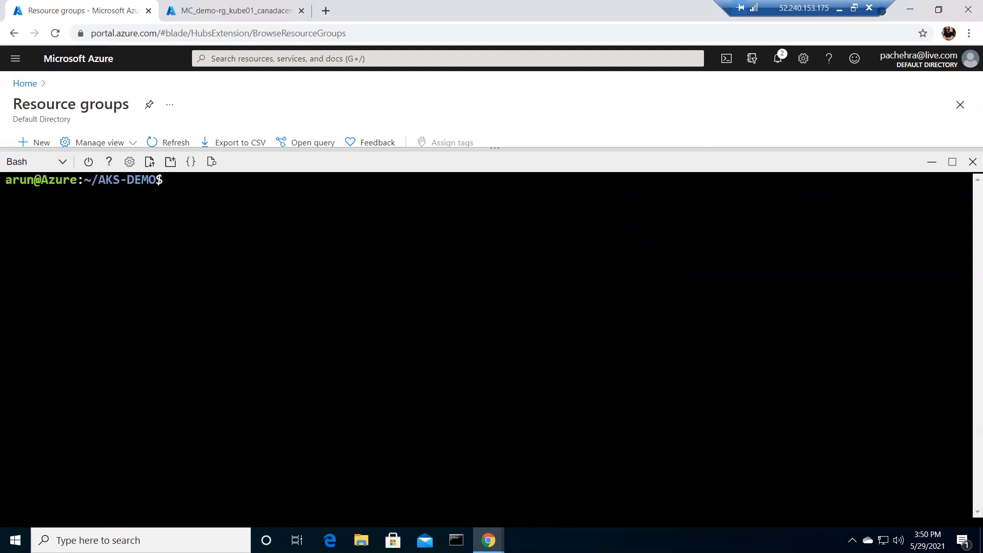
- Delete mypod with 'kubectl delete -f azure-pvc-disk.yaml'
text(kubectl)
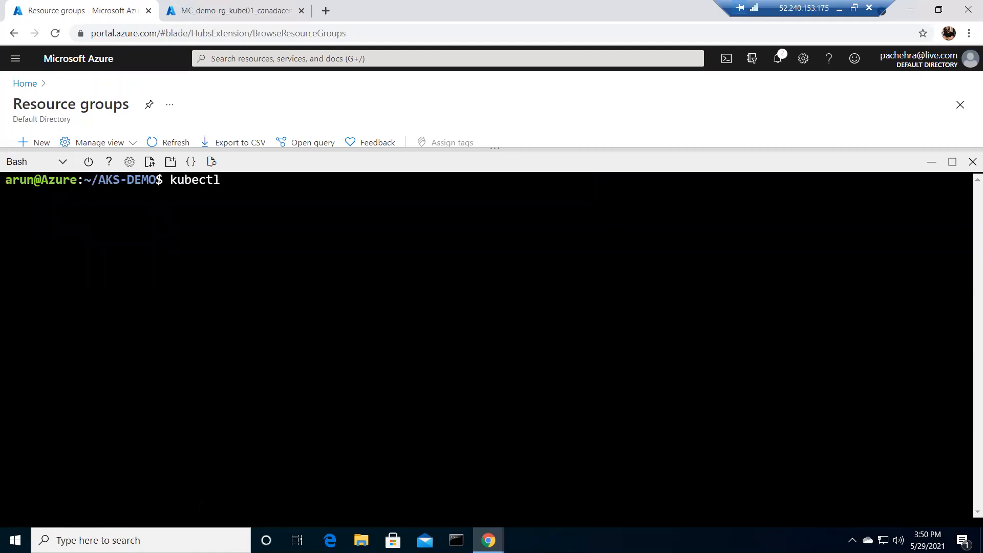
text(delete -f)
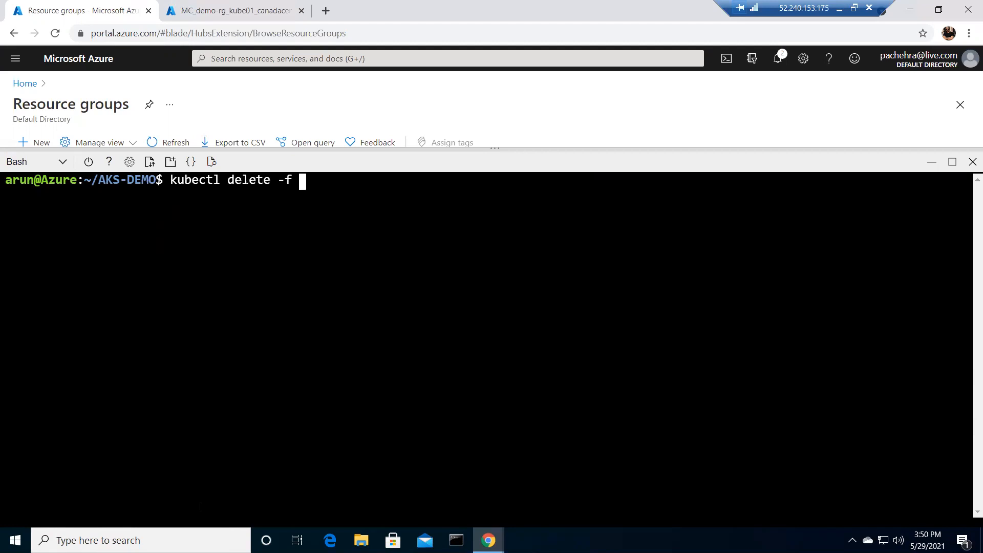
text(azure)
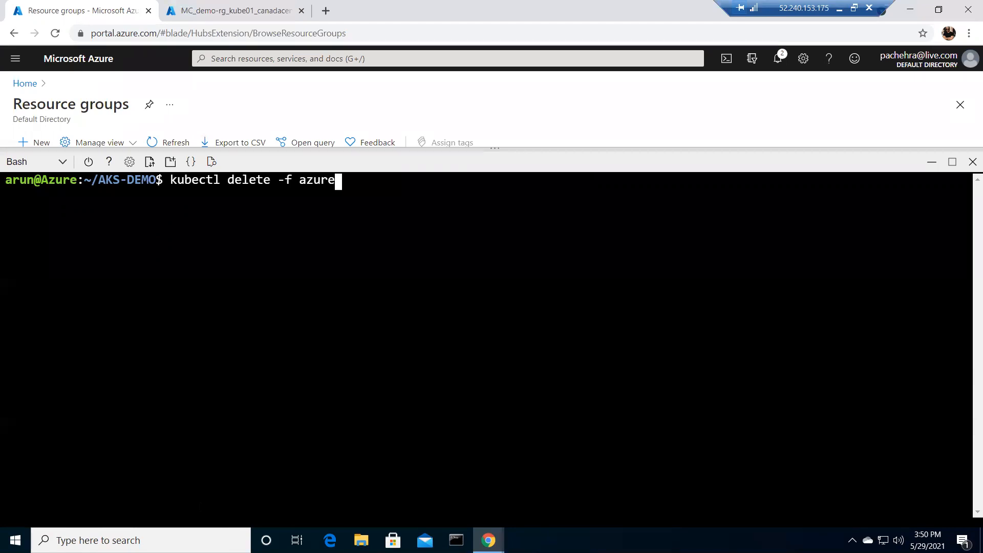
text(-p)
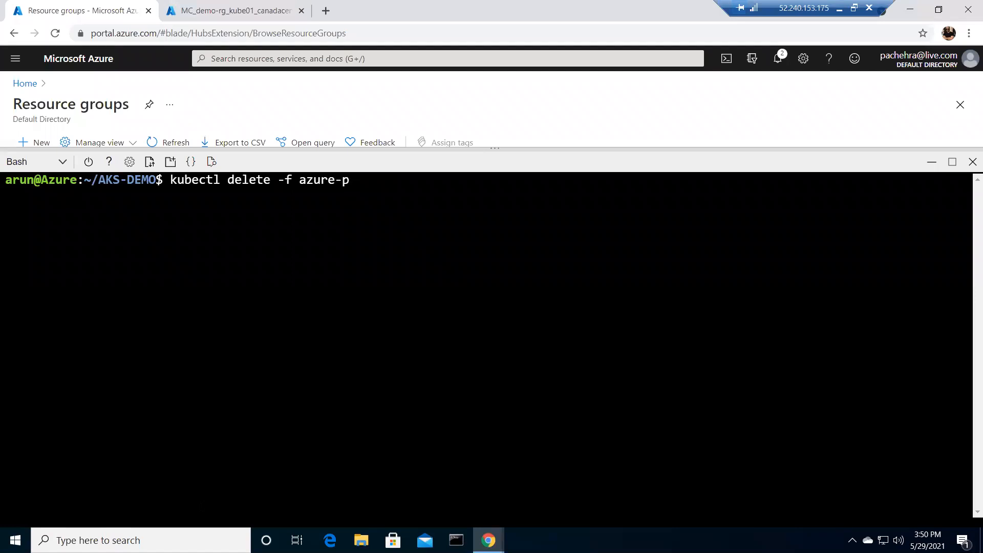
text(vc-disk.yaml)
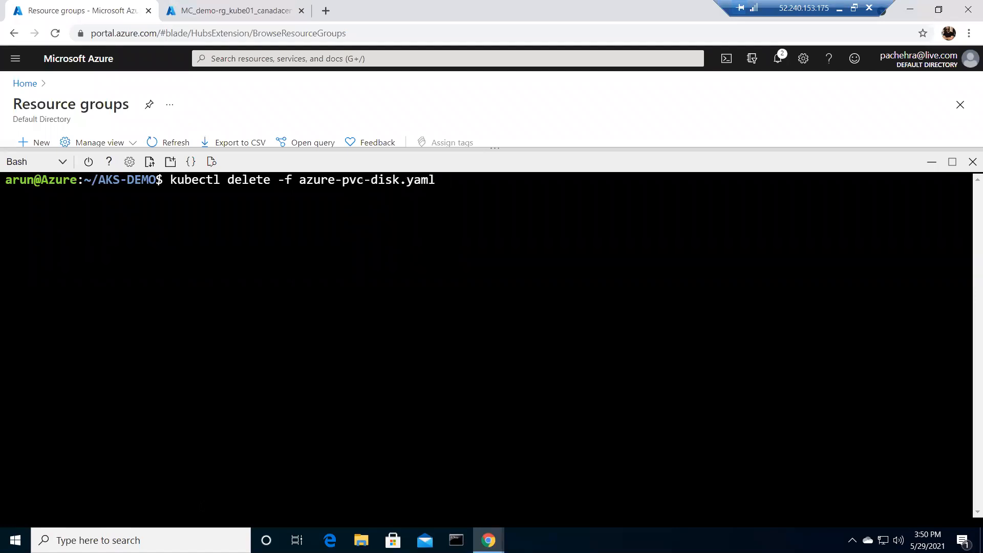
key(Return)
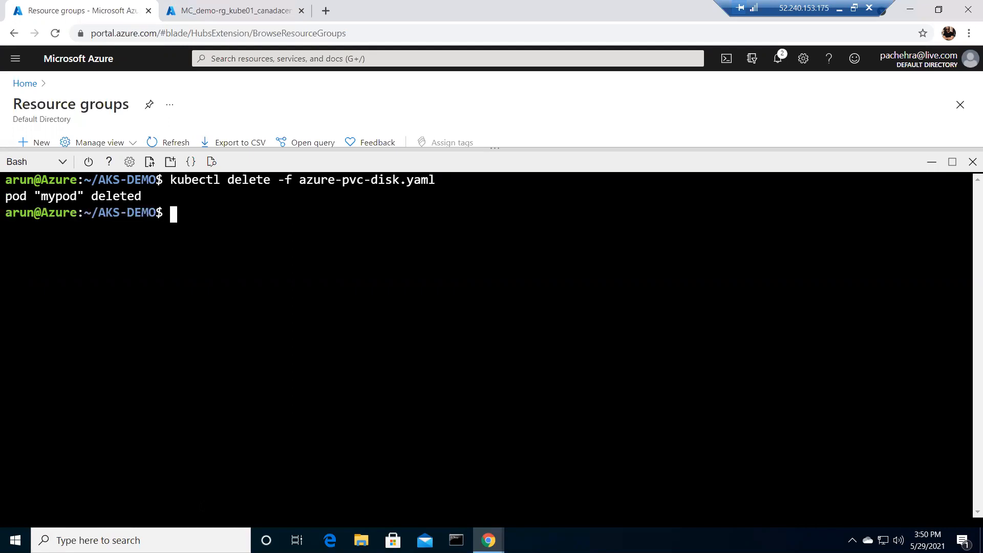
- Start a second 'kubectl delete -f' command for another manifest
text(kubectl delete)
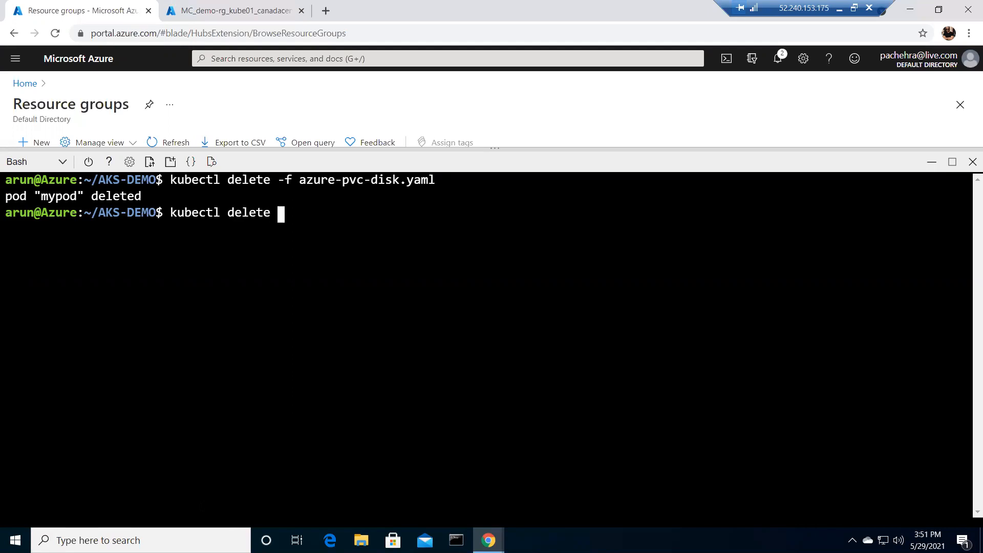
text(-f)
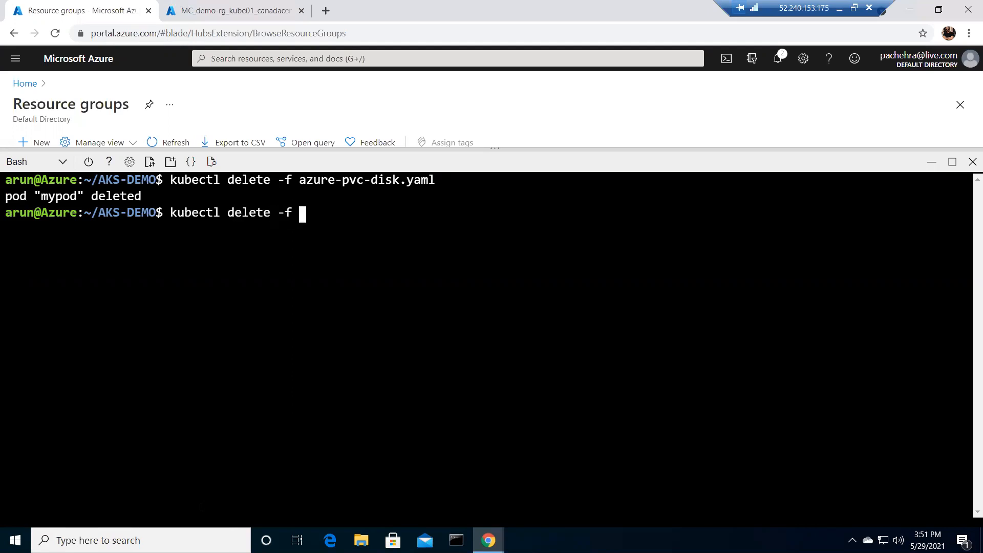
mouse_move(399, 350)
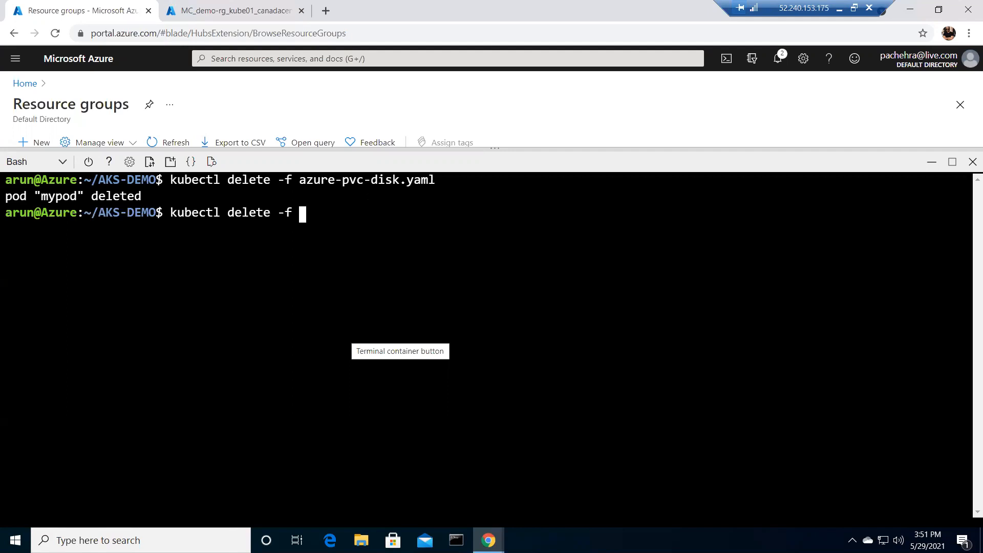
- Refresh the MC_demo-rg_kube01_canadacentral resource group; the PVC disk is still among nine resources
click(232, 10)
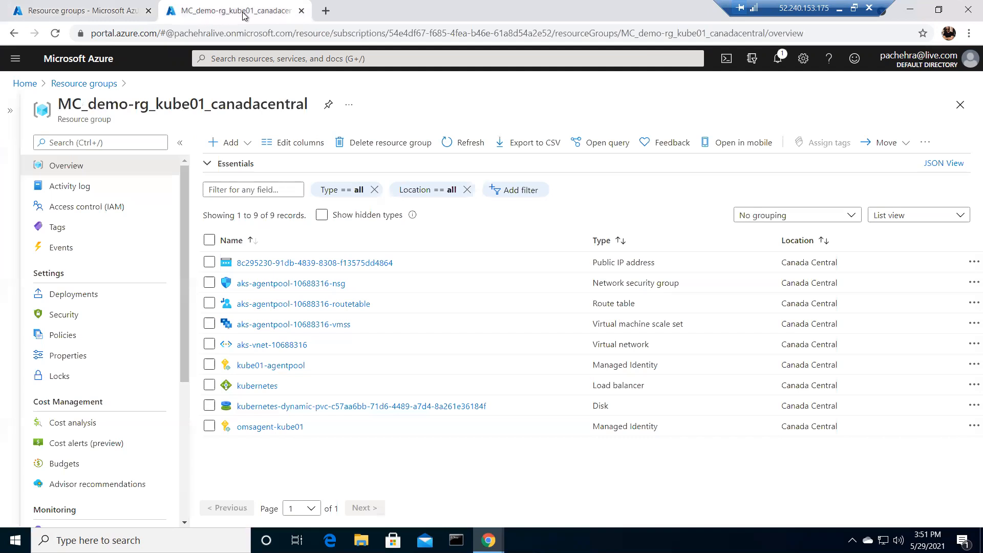
mouse_move(707, 389)
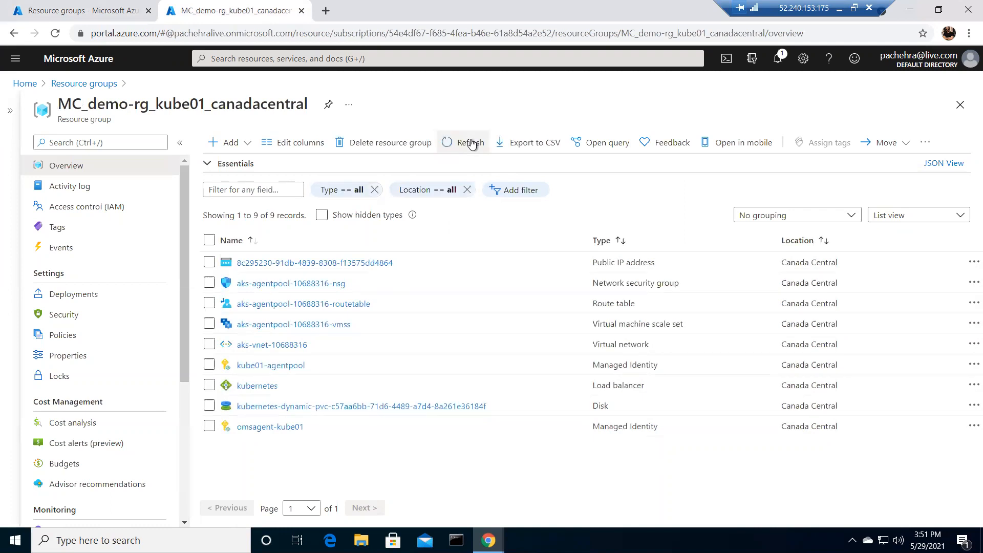
click(468, 142)
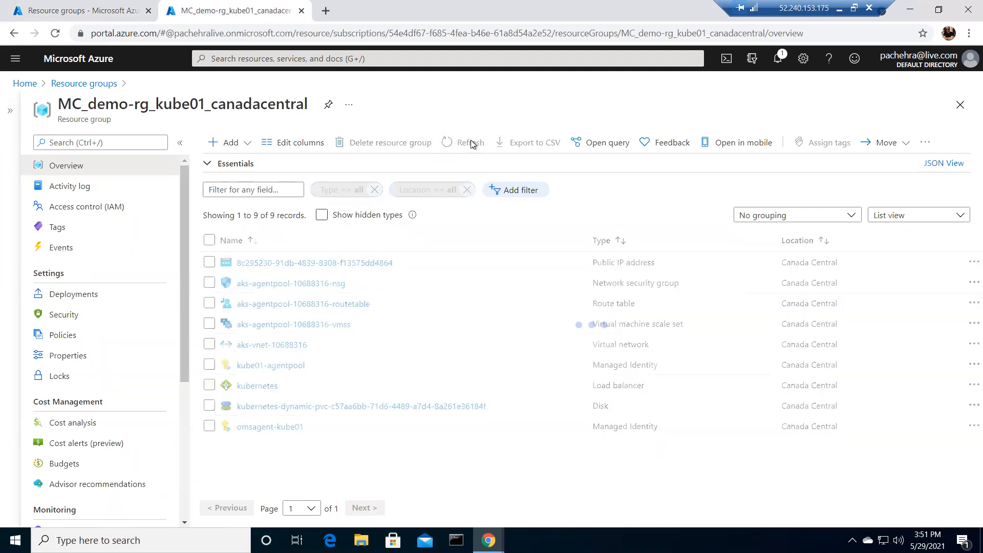
click(469, 142)
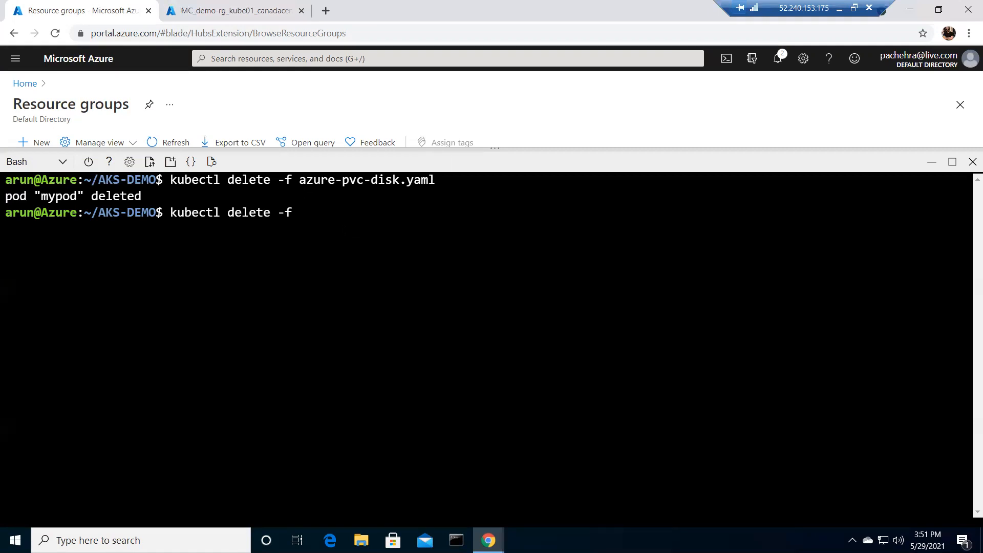
- Complete 'kubectl delete -f azure-pre.yaml' to delete the azure-managed-disk claim
text(azure-)
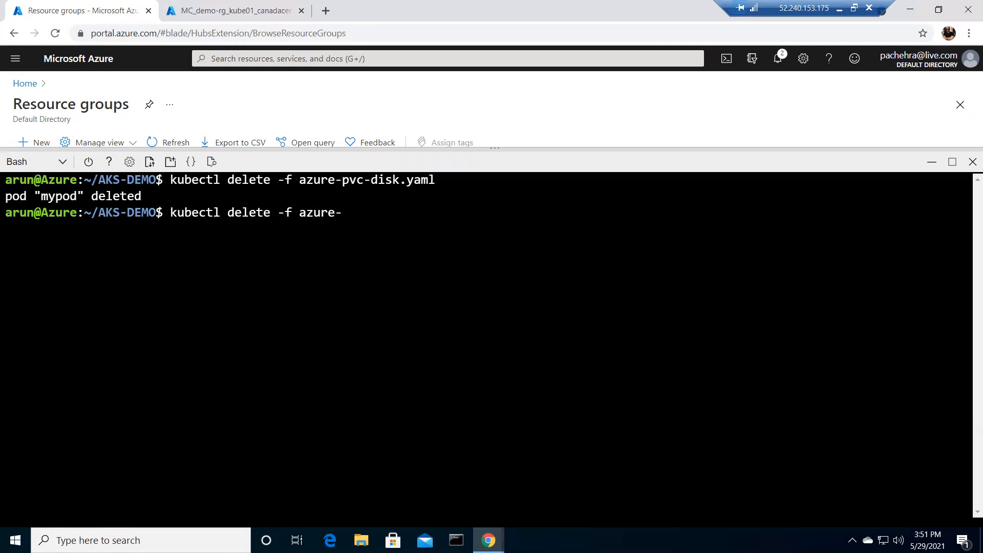
text(pre.yaml)
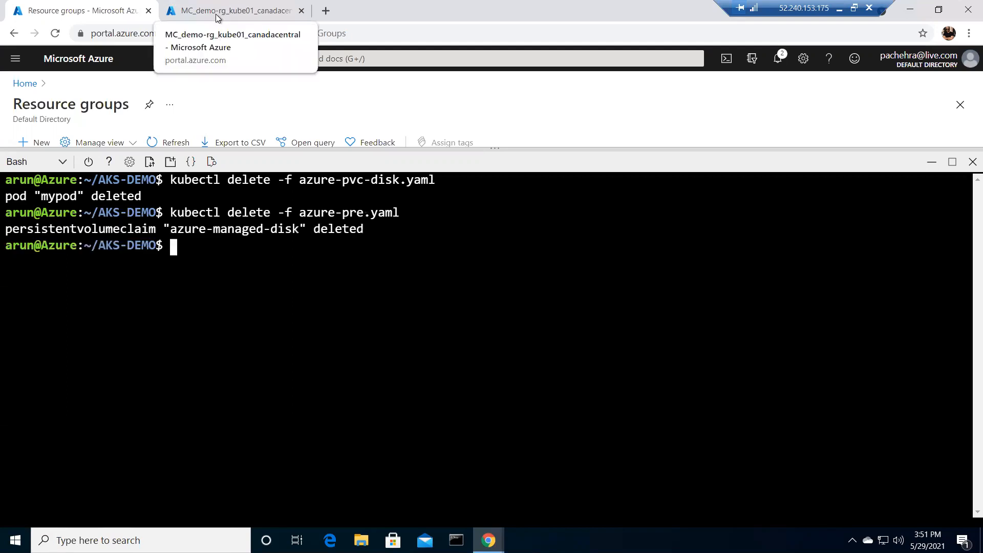
- Refresh the node resource group until the kubernetes-dynamic-pvc disk disappears, leaving eight resources, then return to Cloud Shell
click(232, 11)
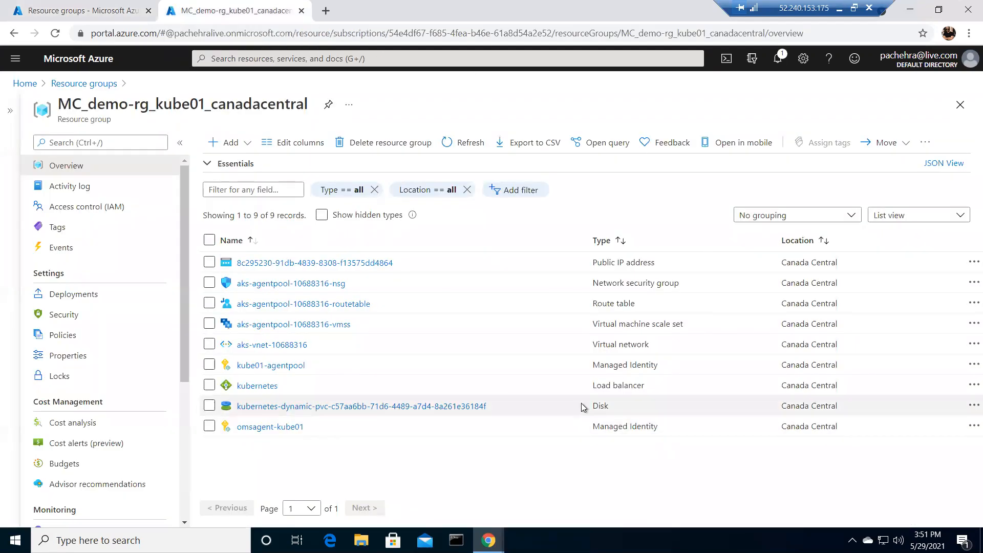
click(462, 142)
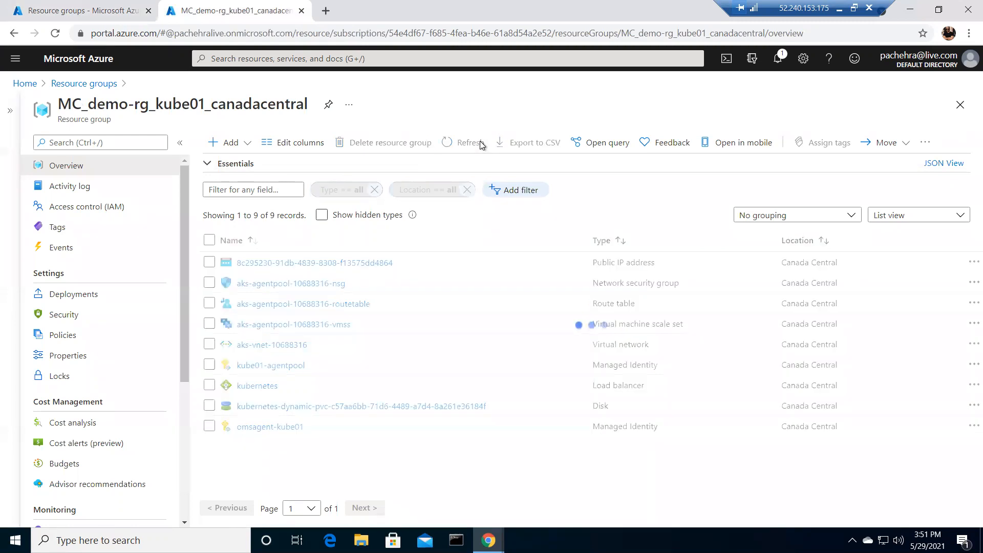
click(467, 142)
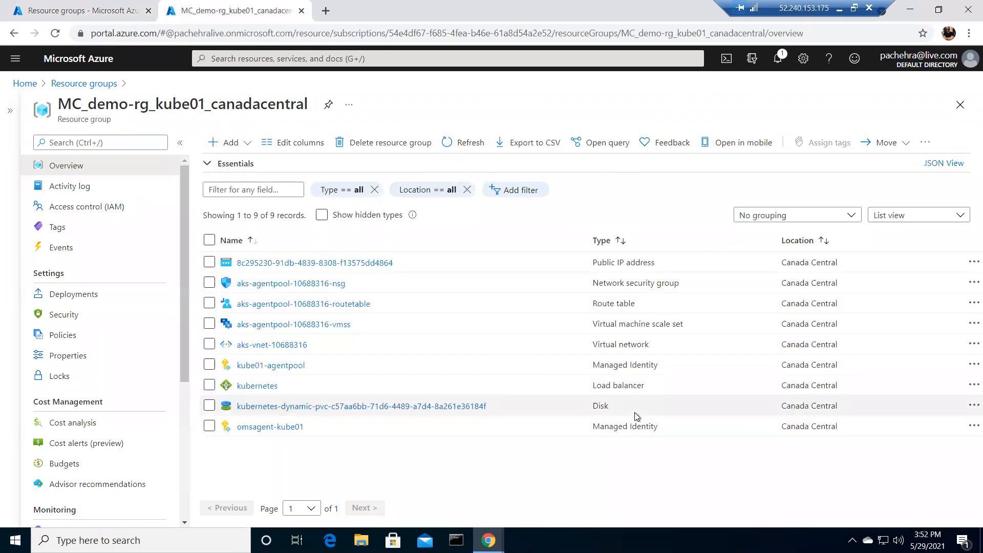
mouse_move(80, 10)
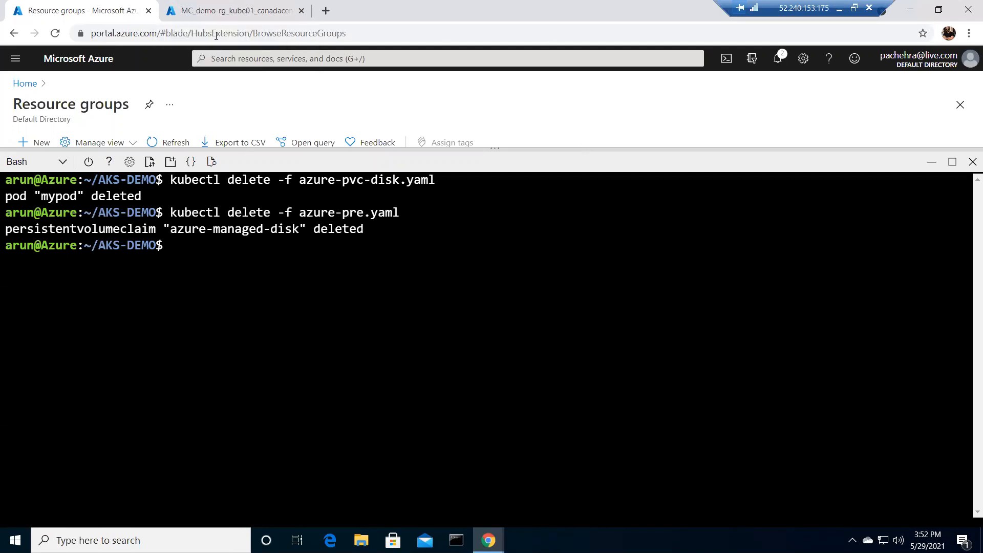
click(232, 10)
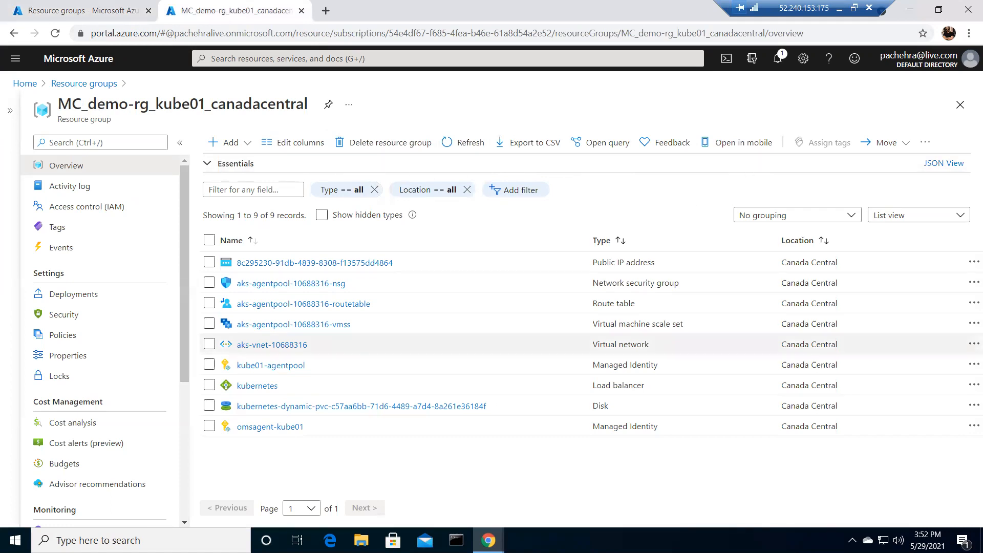
mouse_move(544, 262)
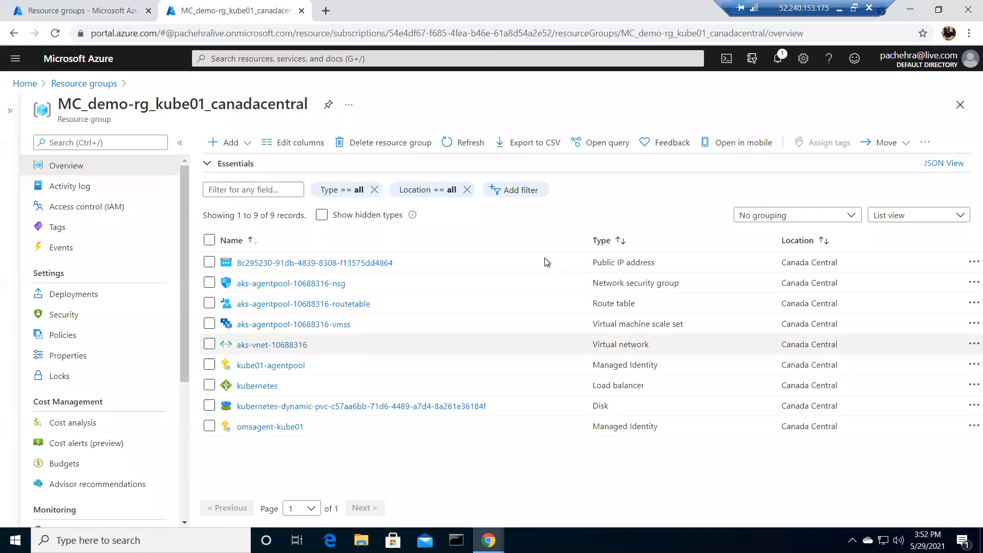
click(463, 142)
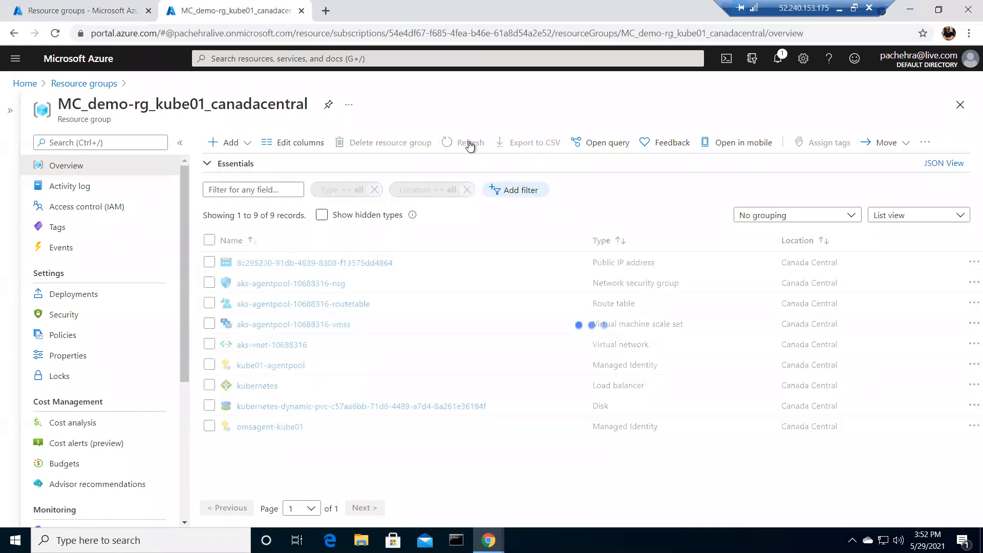
click(468, 143)
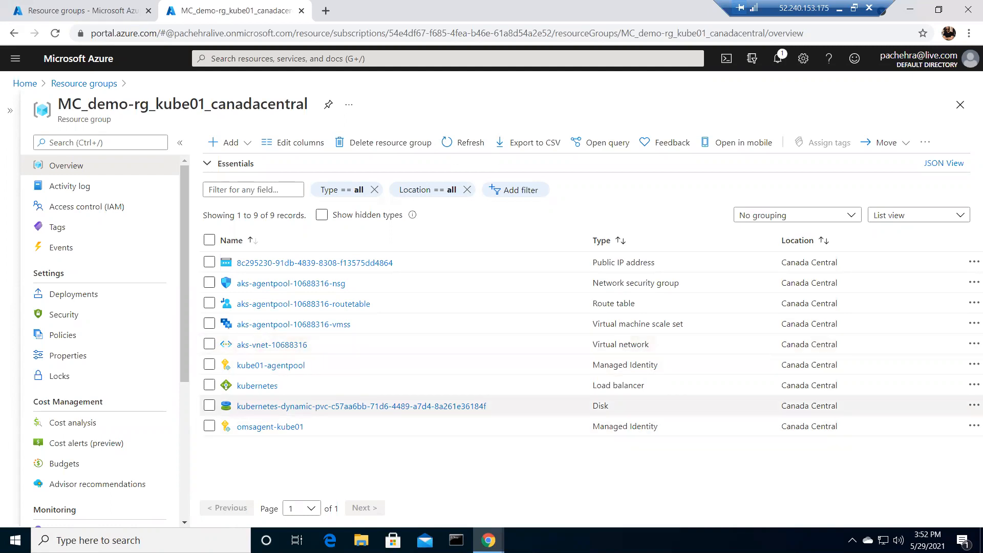
click(469, 142)
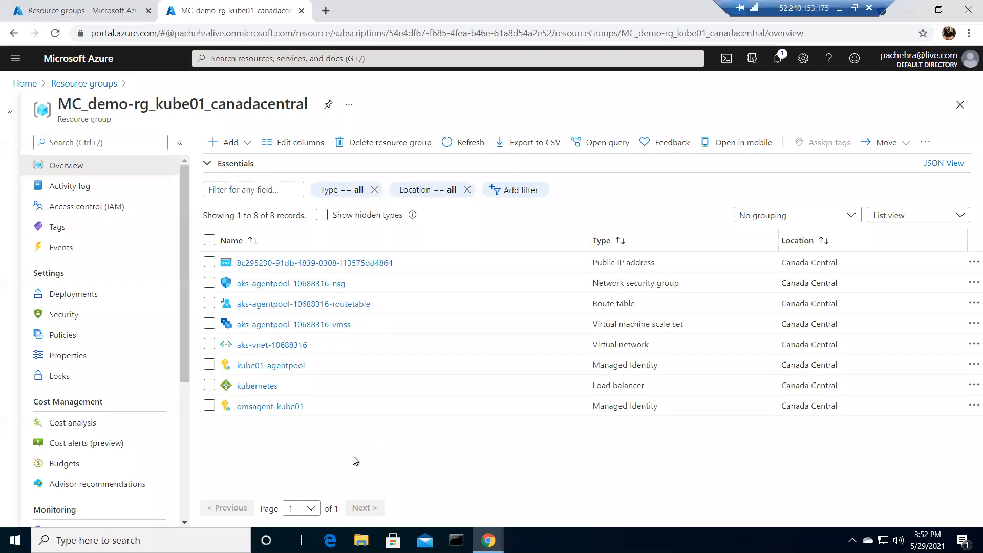
click(75, 10)
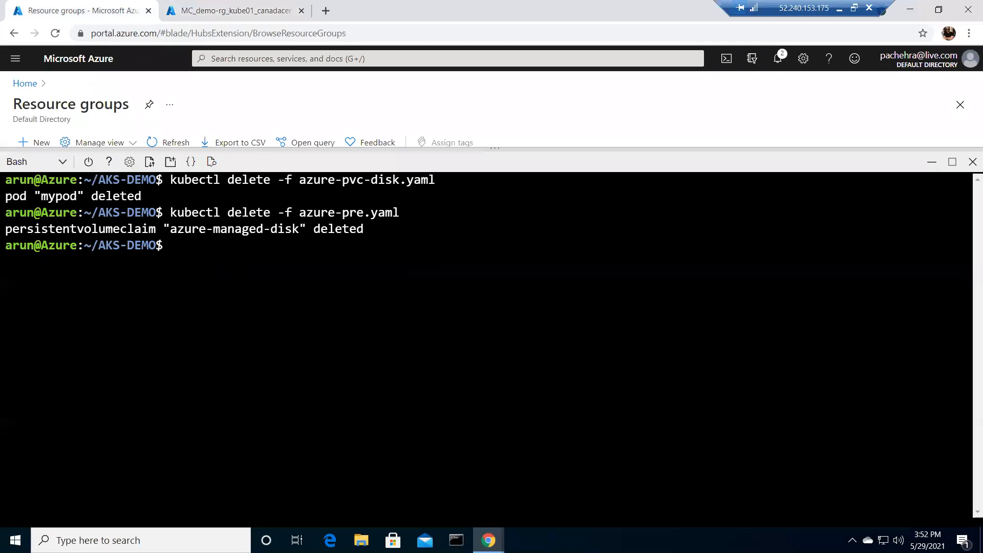
- Run a mistyped 'kubctl get' command attempting to list persistent volume claims
text(kubctl)
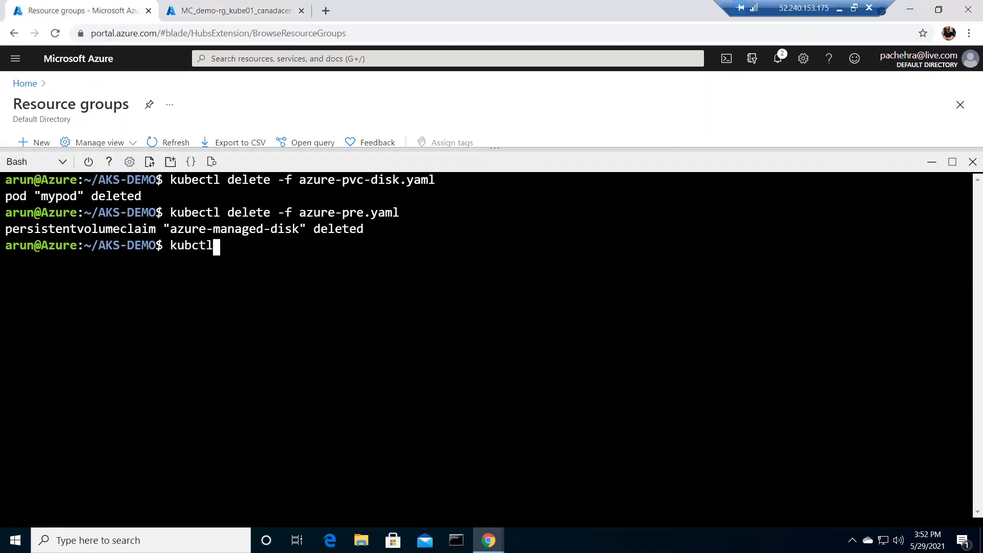
text(get)
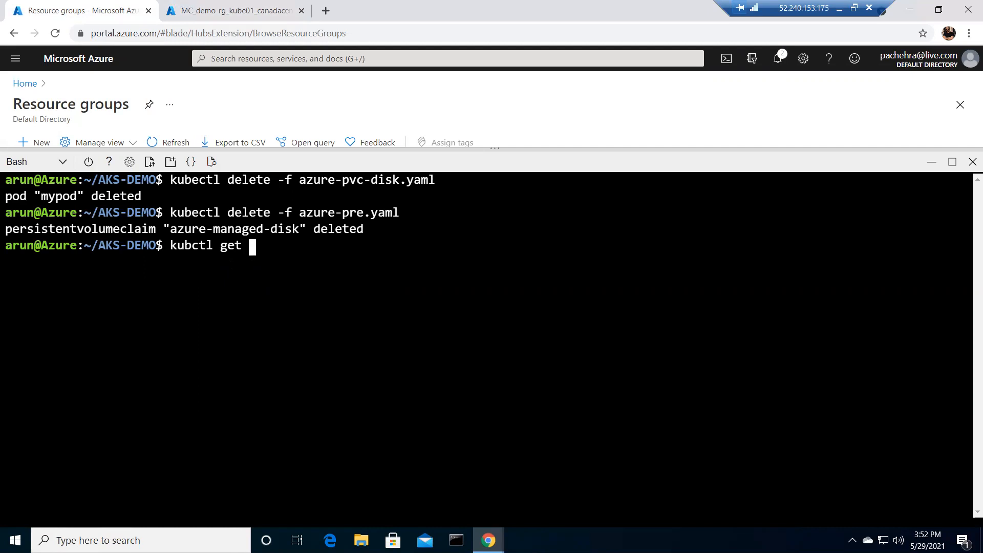
key(Return)
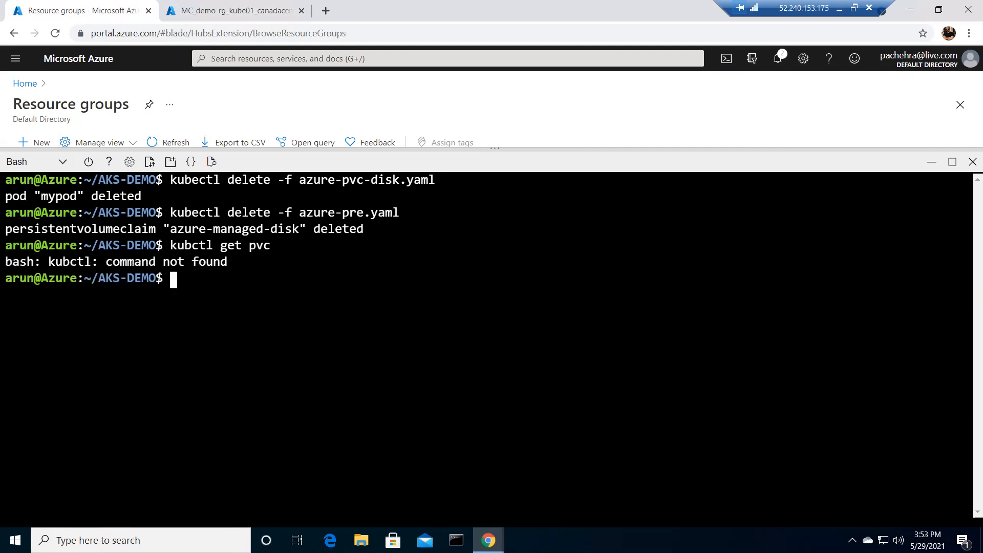
- Run 'kubectl get pod' and confirm no resources remain in the default namespace
text(kubectl get)
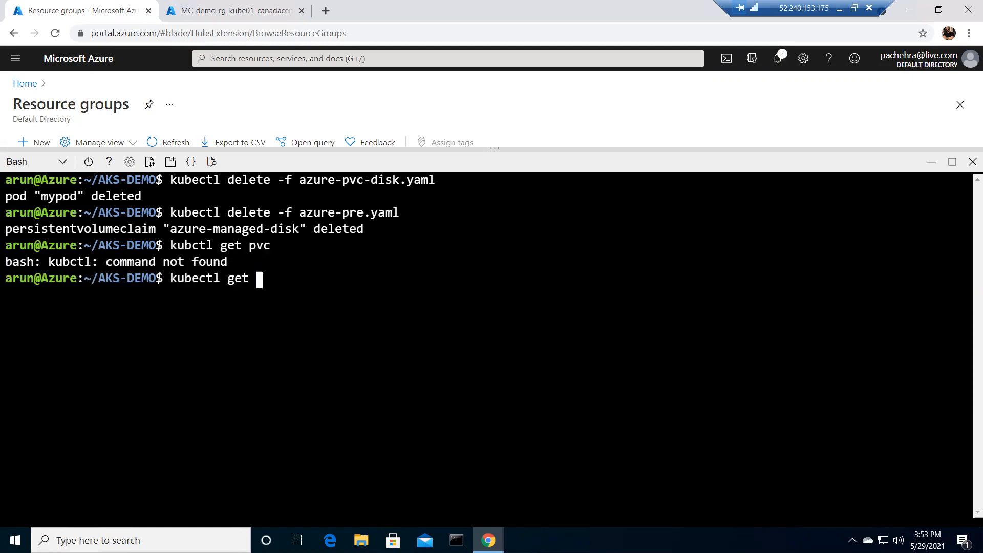
text(pod)
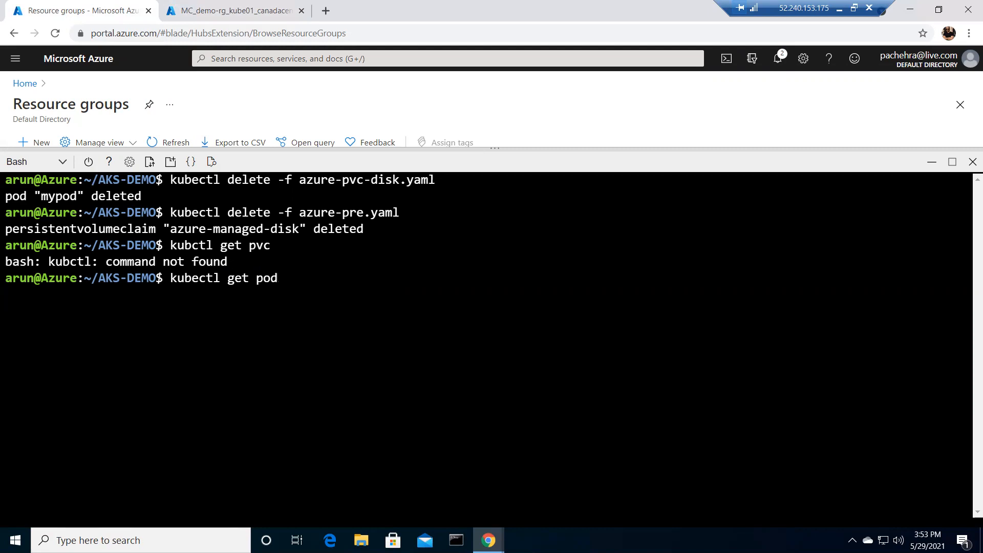
key(Return)
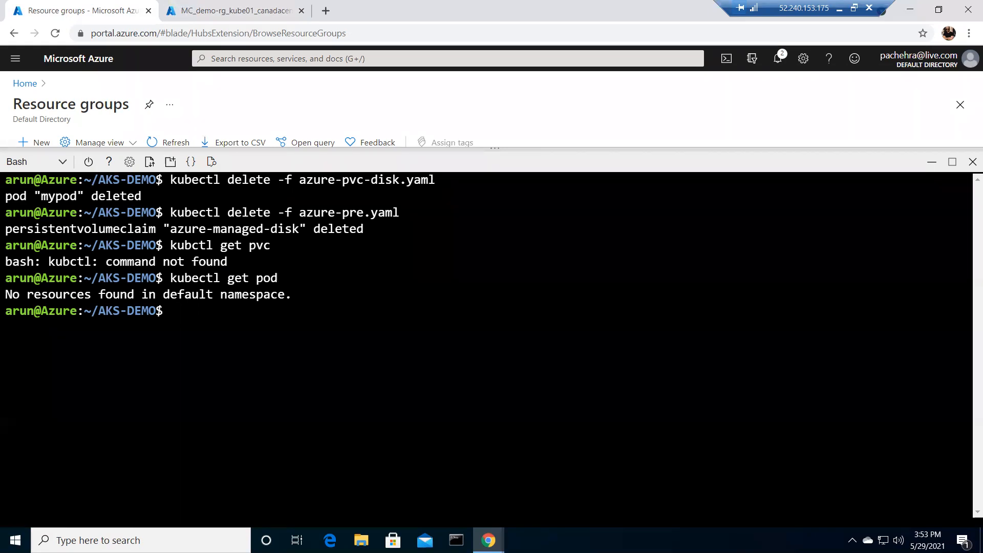
mouse_move(971, 9)
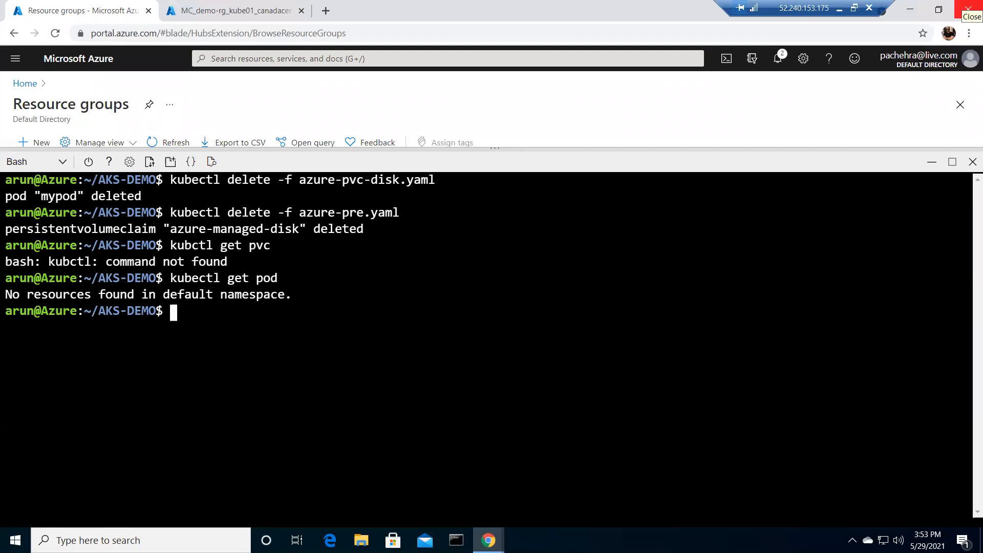